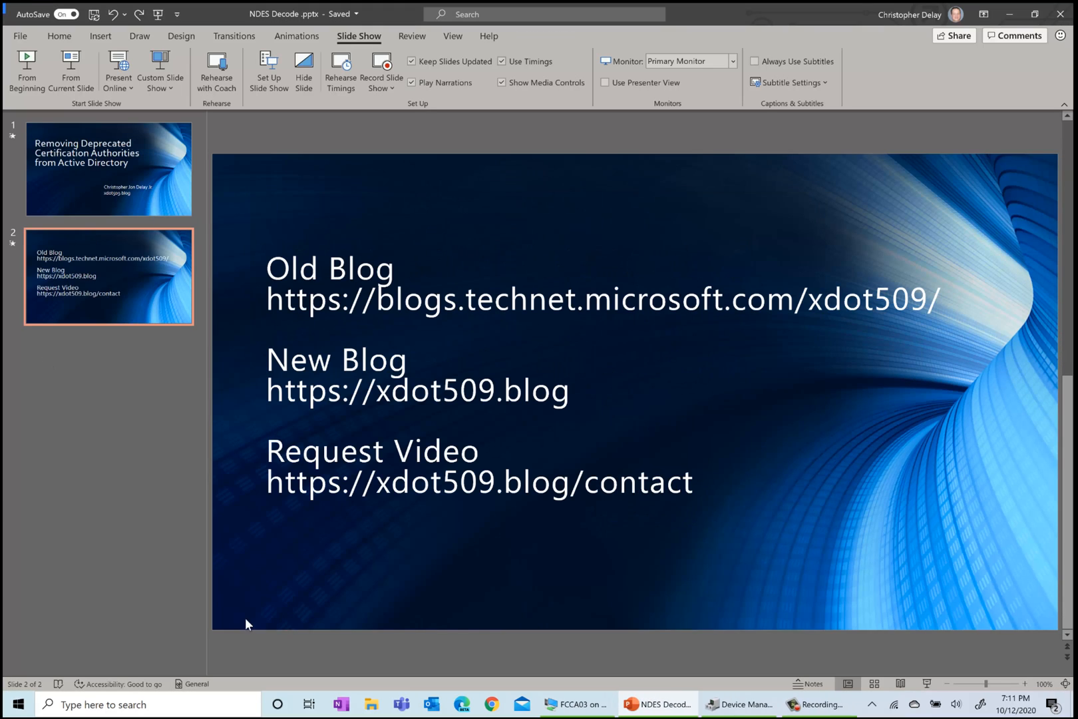
Step: Bring the FCCA03 virtual machine forward and start a Start-menu search with 'r'
{"action": "right_click", "coordinate": [576, 704]}
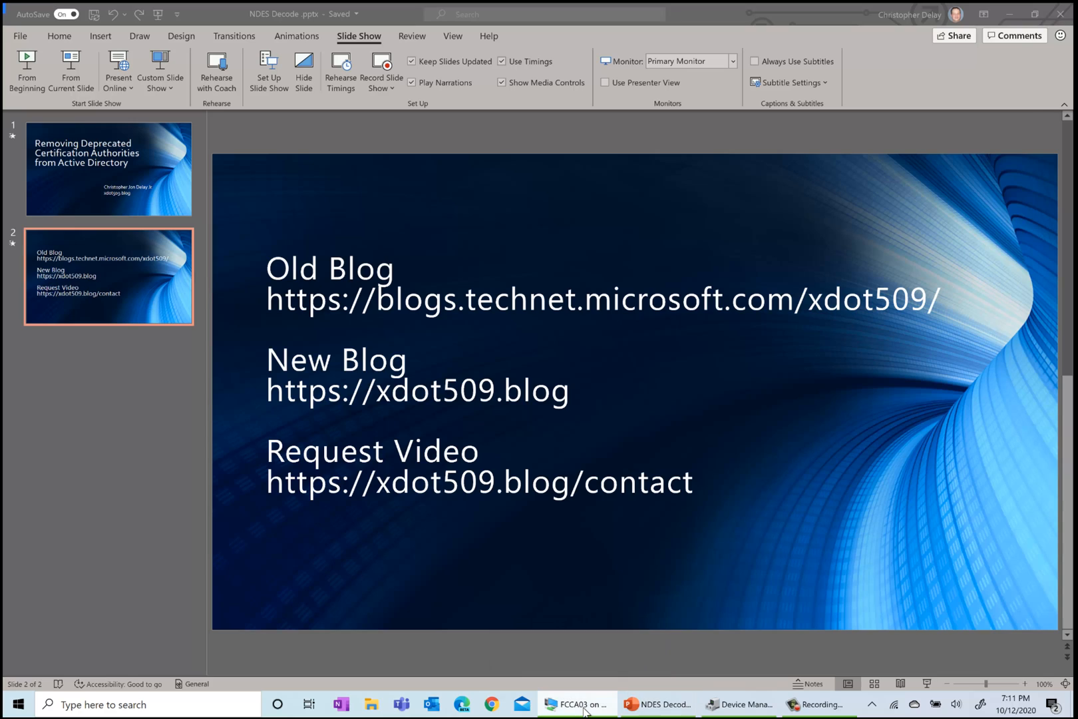
{"action": "left_click", "coordinate": [576, 703]}
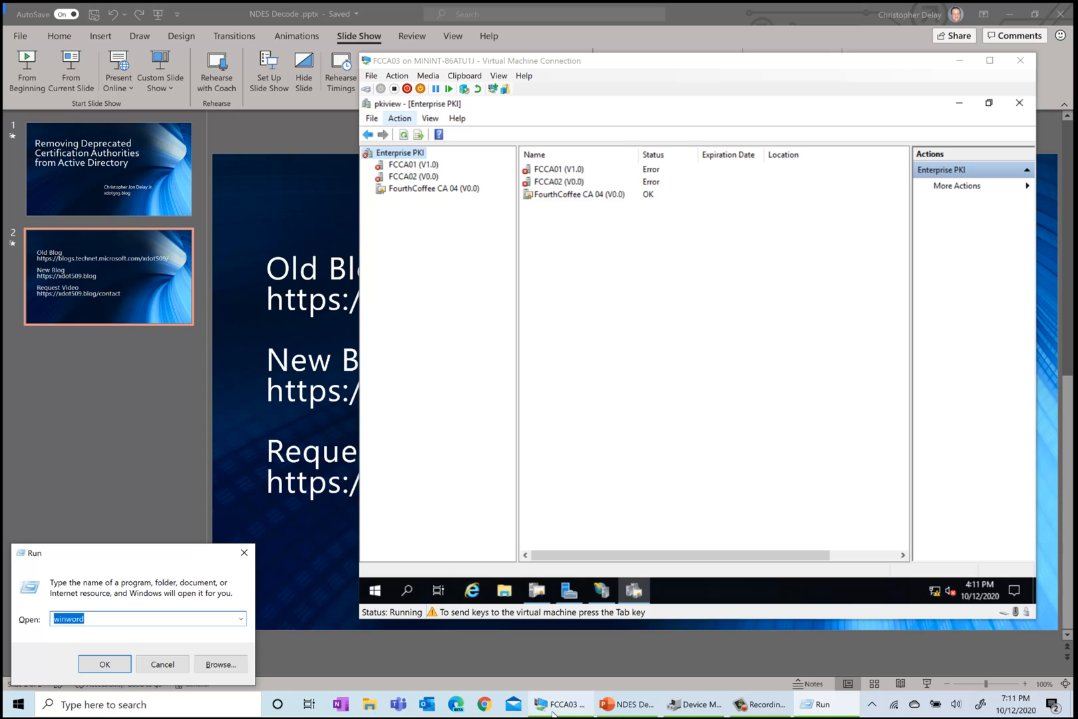
{"action": "mouse_move", "coordinate": [384, 563]}
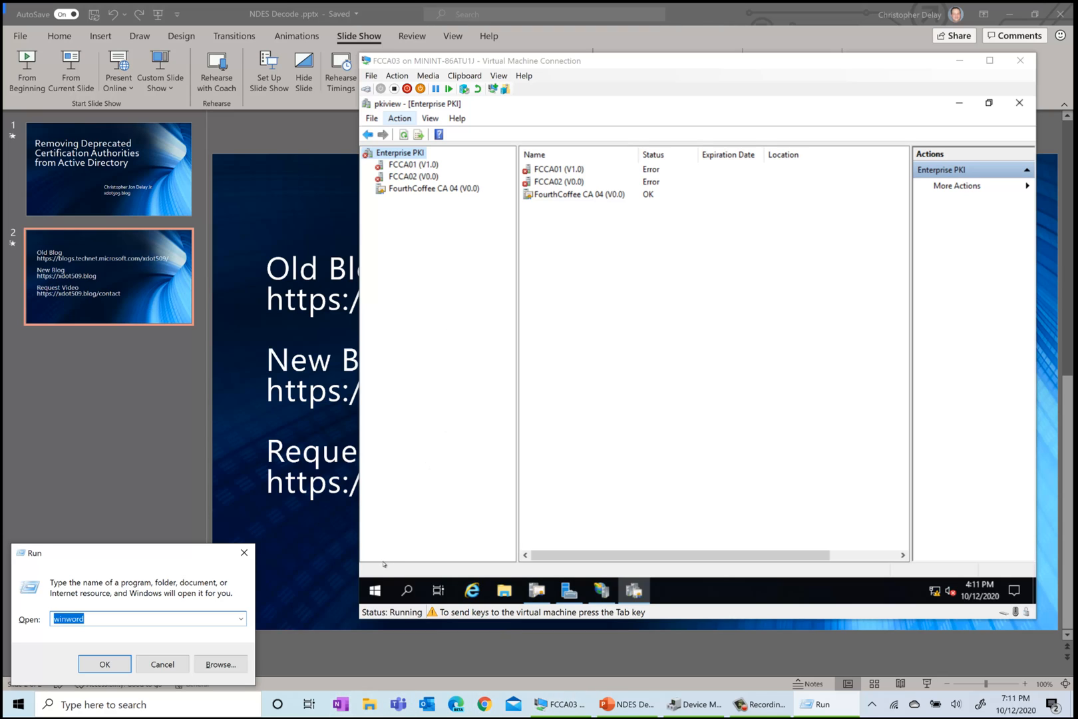
{"action": "left_click", "coordinate": [374, 591]}
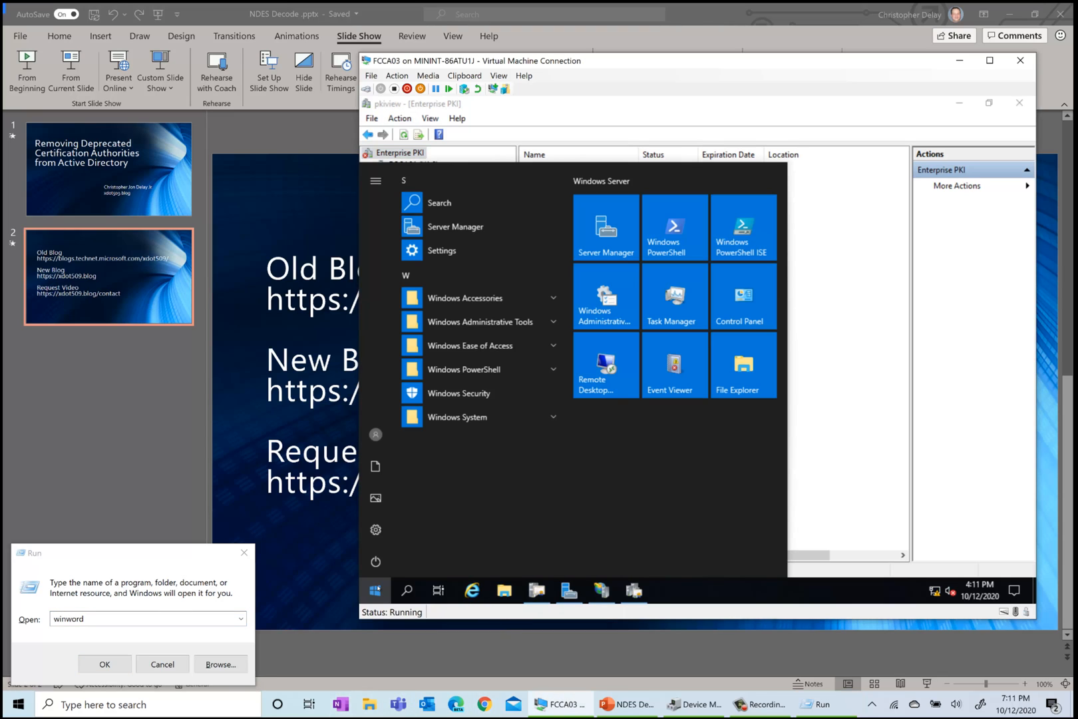
{"action": "type", "text": "r"}
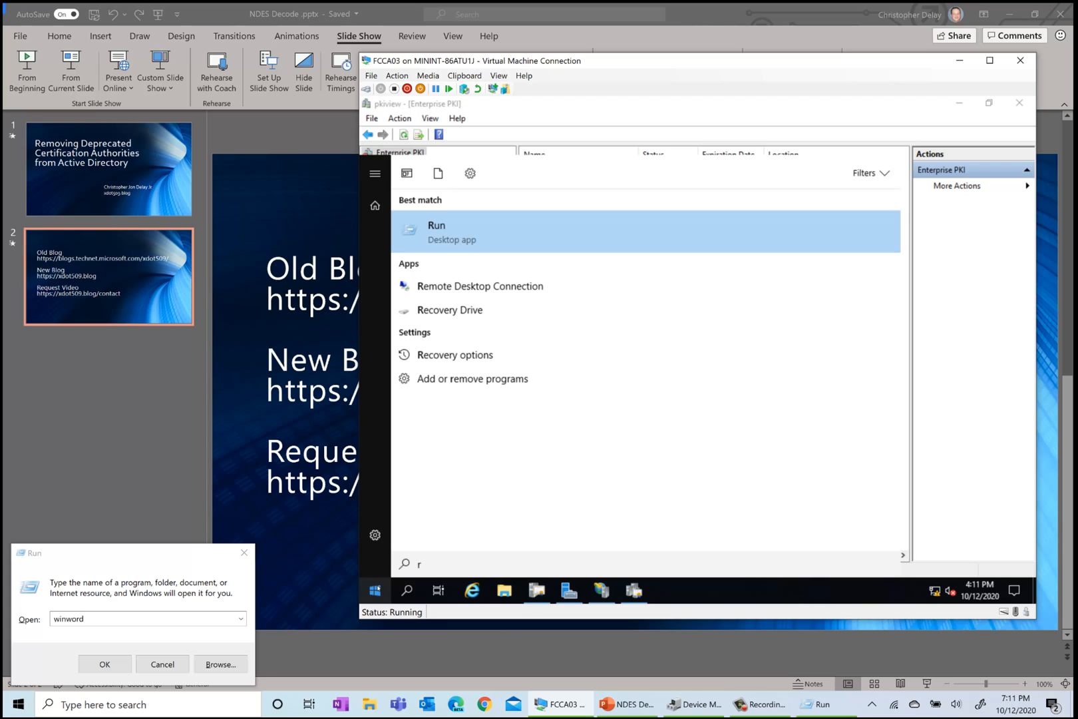
{"action": "mouse_move", "coordinate": [500, 207]}
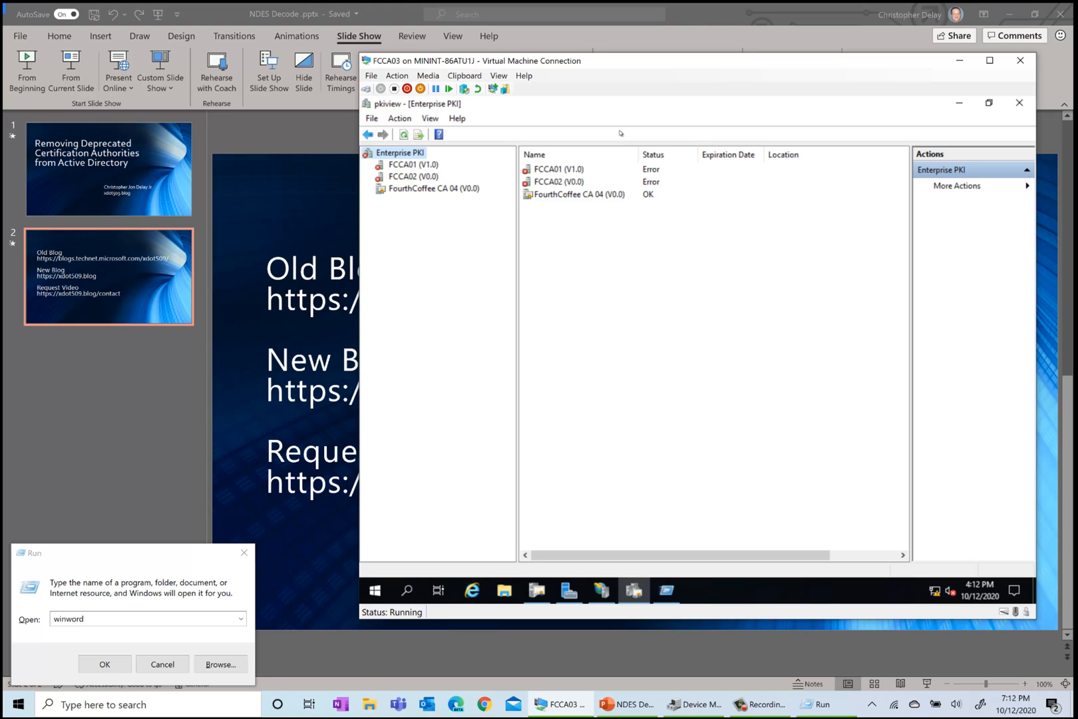
{"action": "mouse_move", "coordinate": [495, 191]}
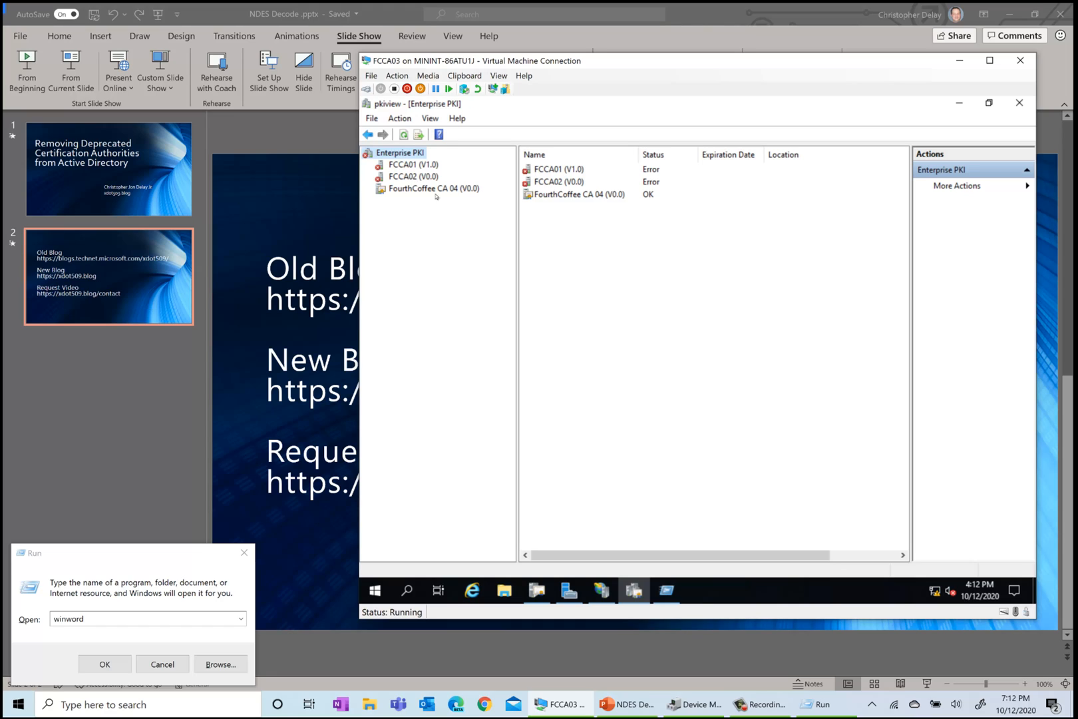
Step: Review FourthCoffee CA 04's details, then open the Enterprise PKI root's context menu for Manage AD Containers
{"action": "left_click", "coordinate": [435, 187]}
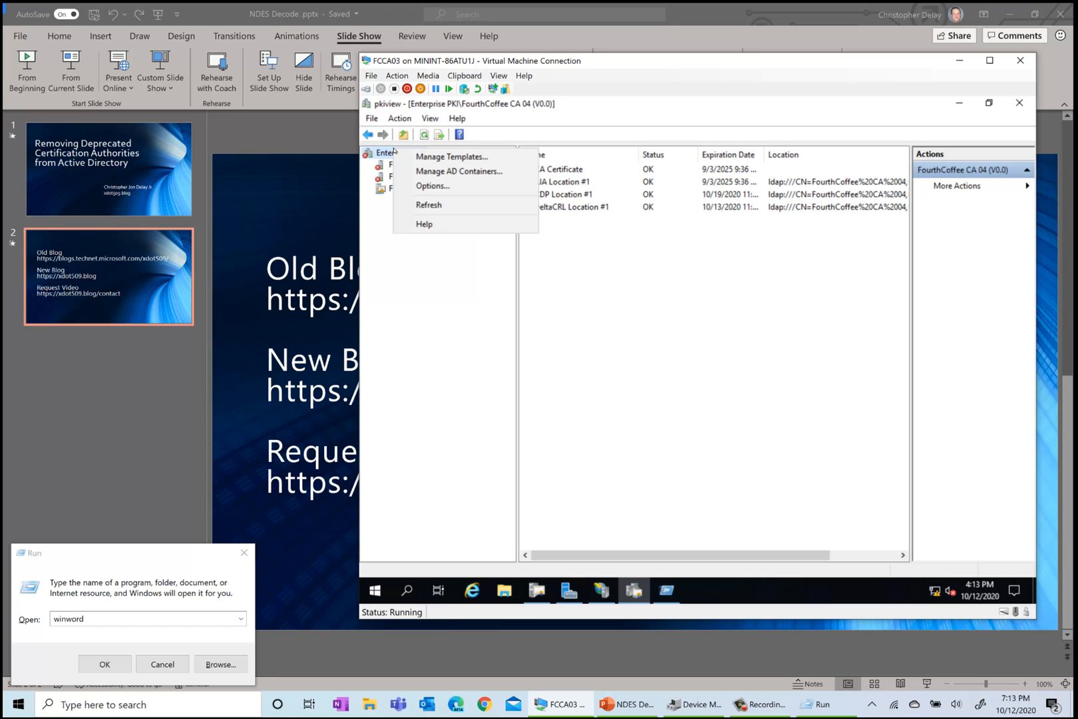
{"action": "mouse_move", "coordinate": [458, 171]}
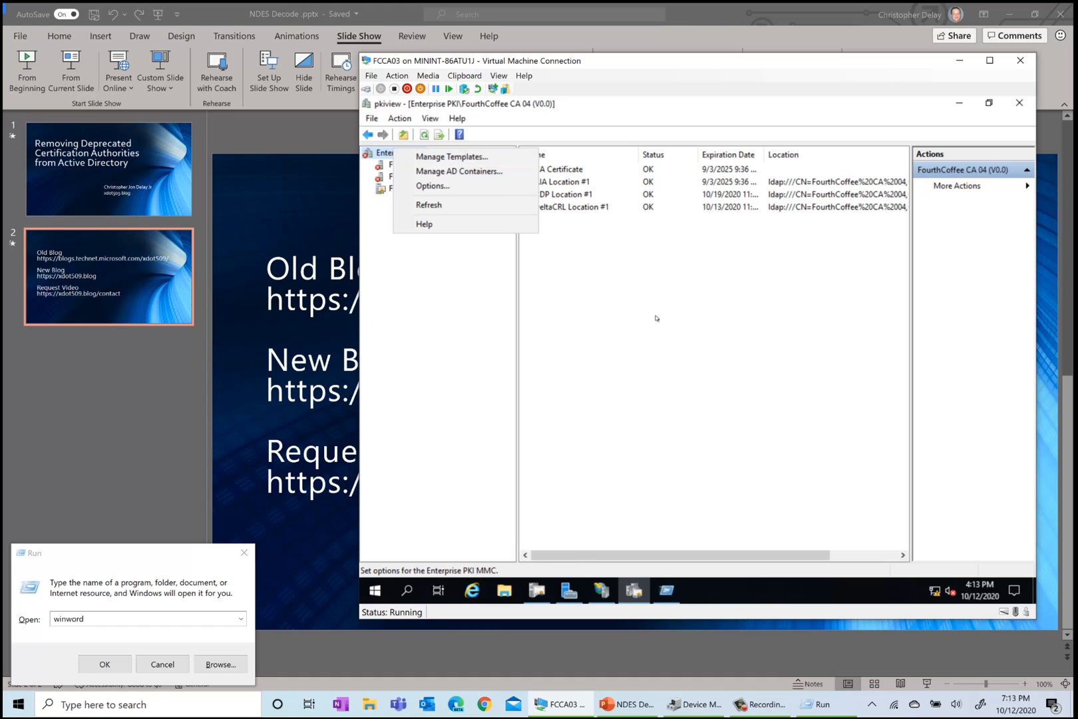
{"action": "right_click", "coordinate": [657, 317]}
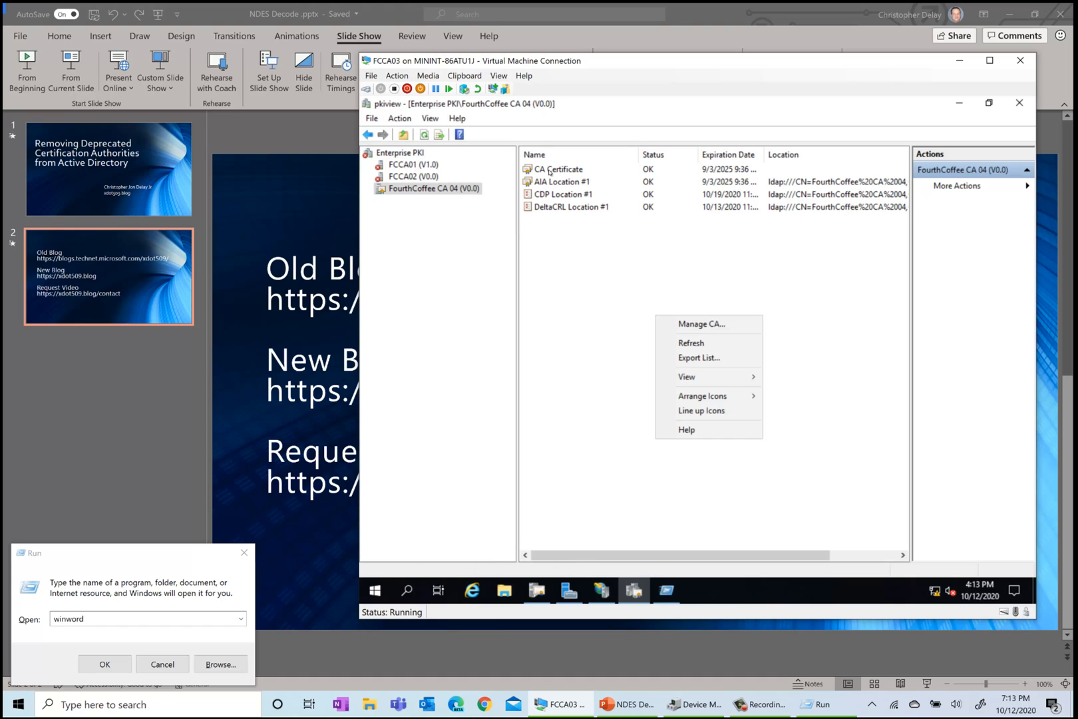
{"action": "right_click", "coordinate": [558, 169]}
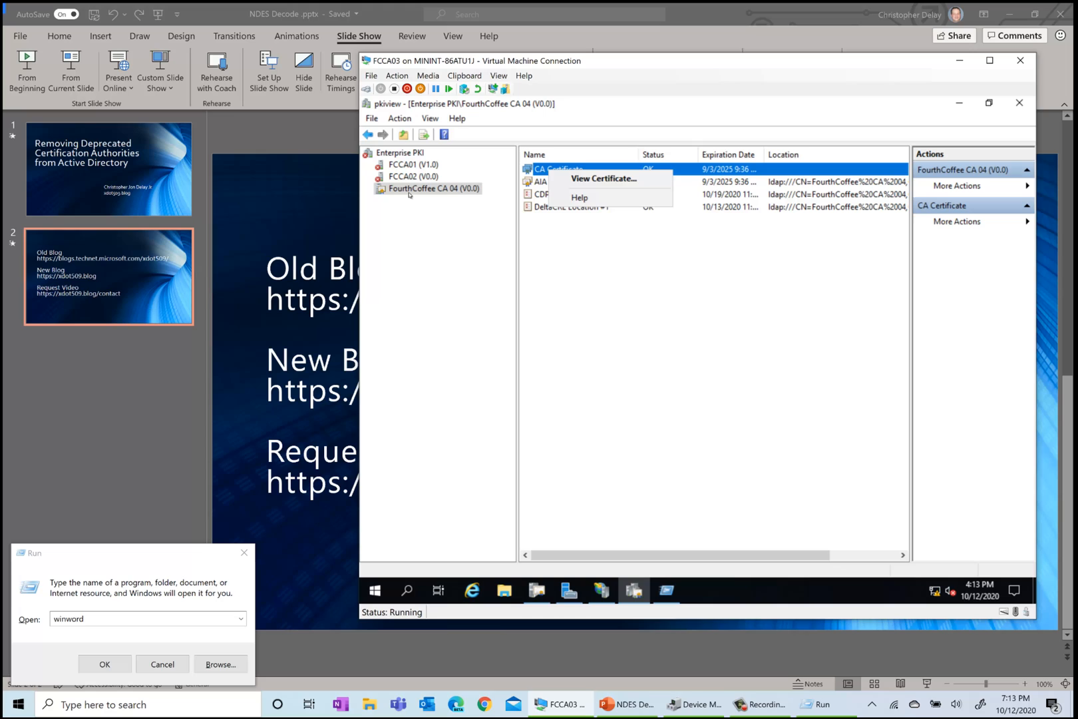
{"action": "right_click", "coordinate": [433, 188]}
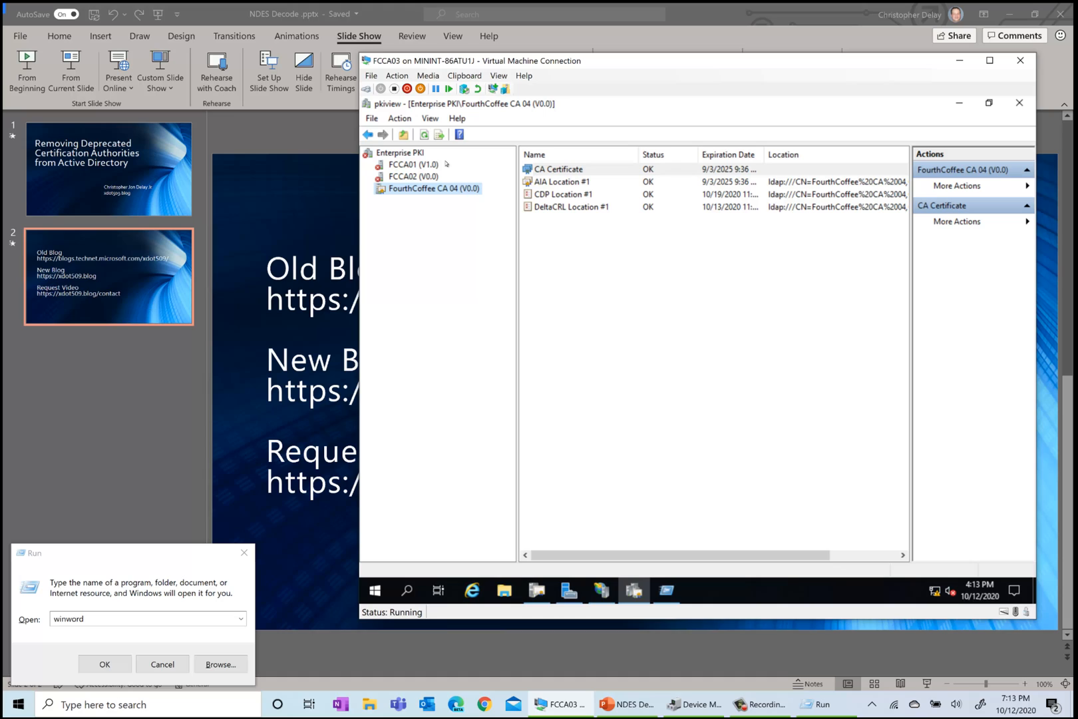
{"action": "mouse_move", "coordinate": [427, 254]}
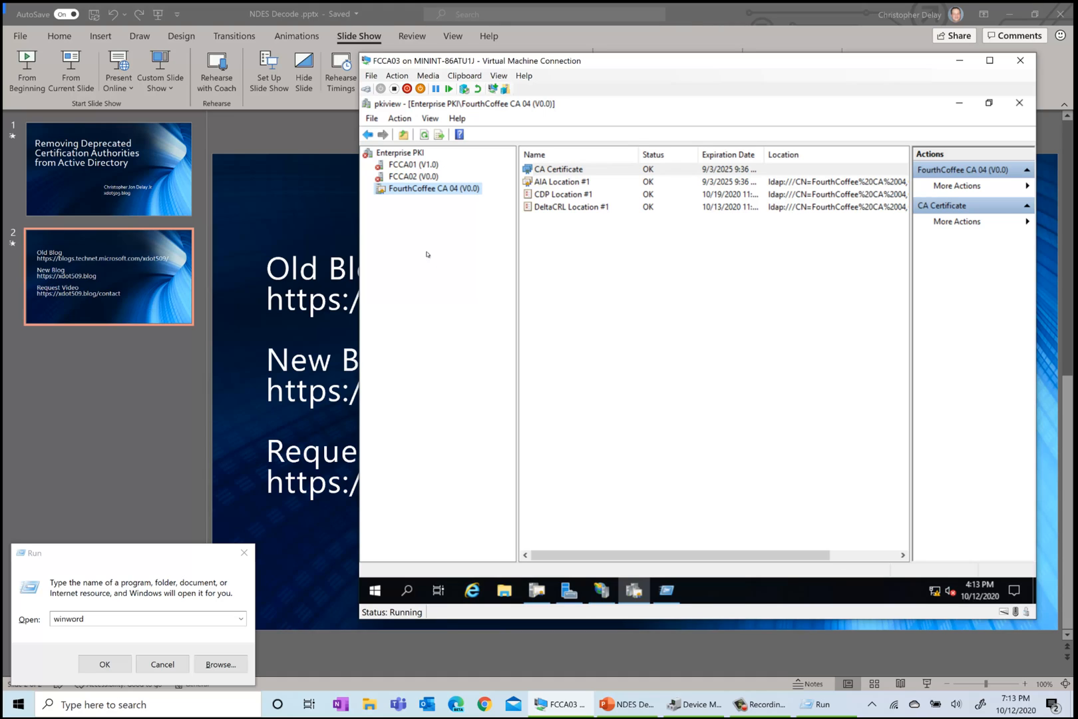
{"action": "right_click", "coordinate": [399, 152]}
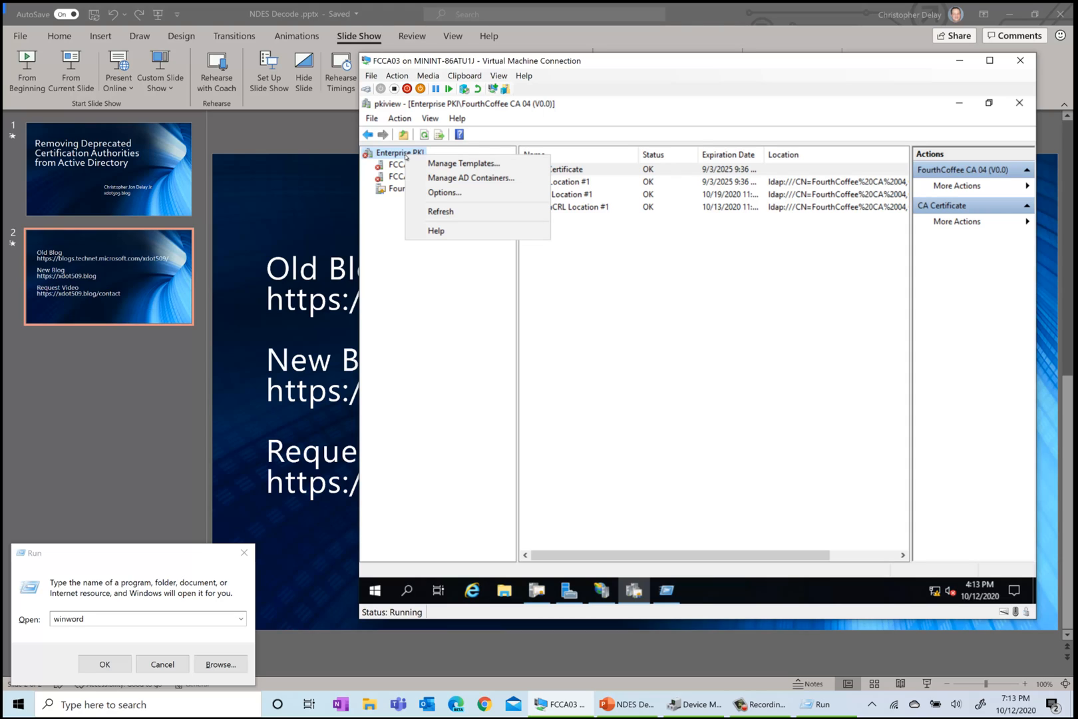
{"action": "mouse_move", "coordinate": [414, 161]}
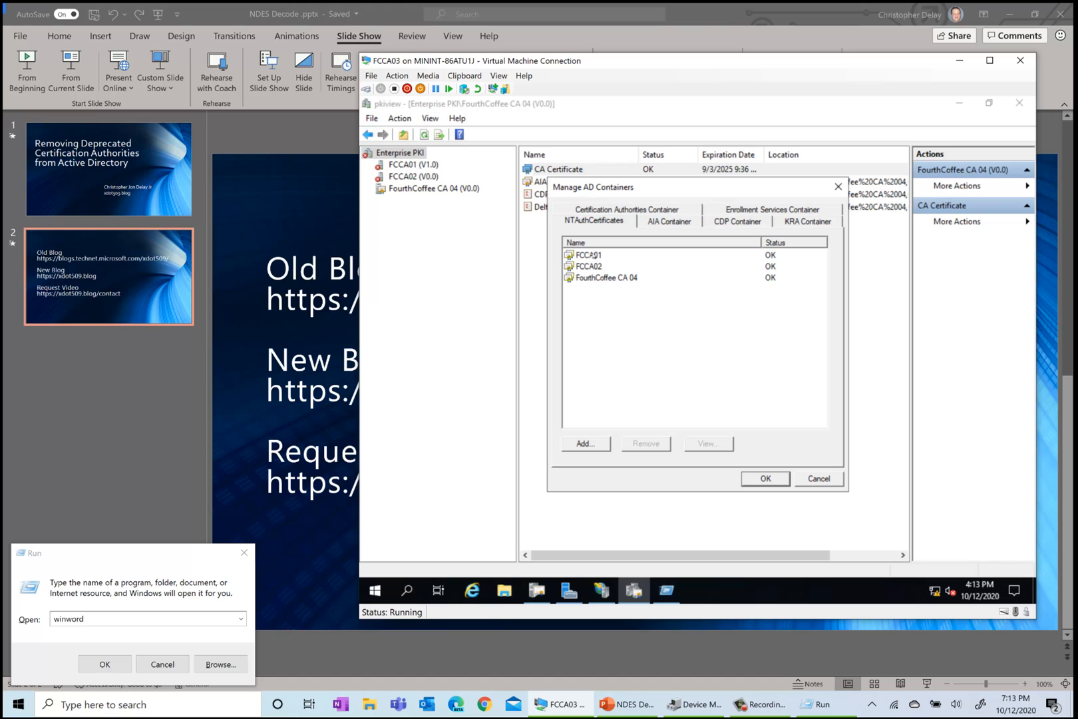
Step: Remove FCCA01 and FCCA02 from NTAuthCertificates, confirming each removal
{"action": "left_click", "coordinate": [587, 255]}
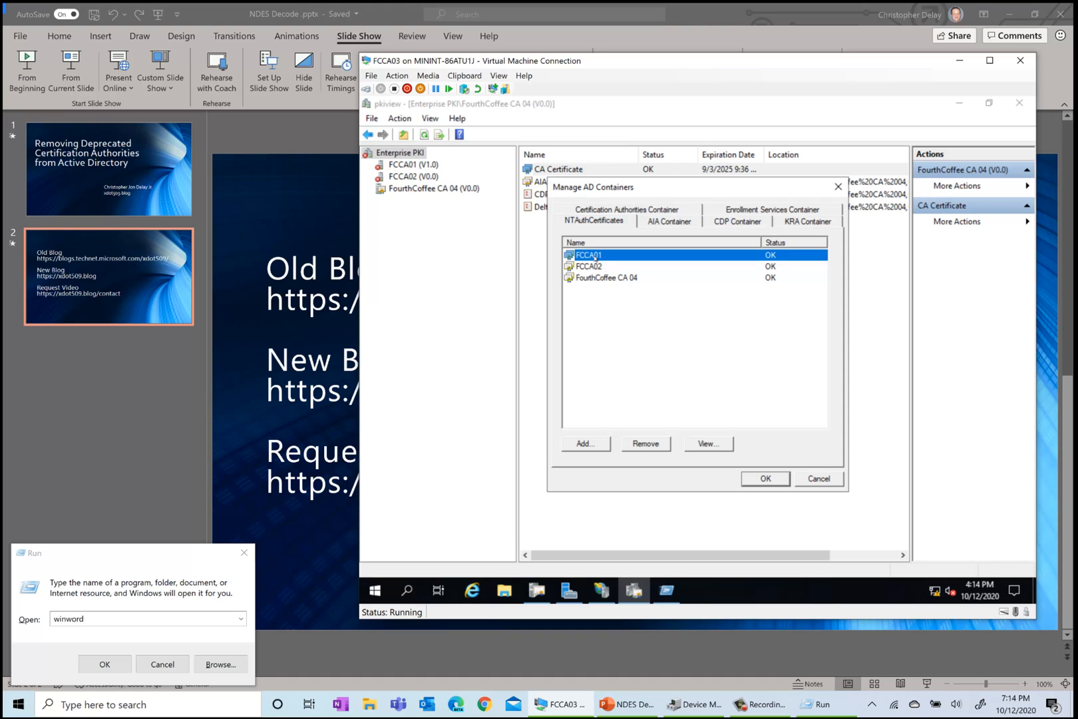
{"action": "mouse_move", "coordinate": [634, 375]}
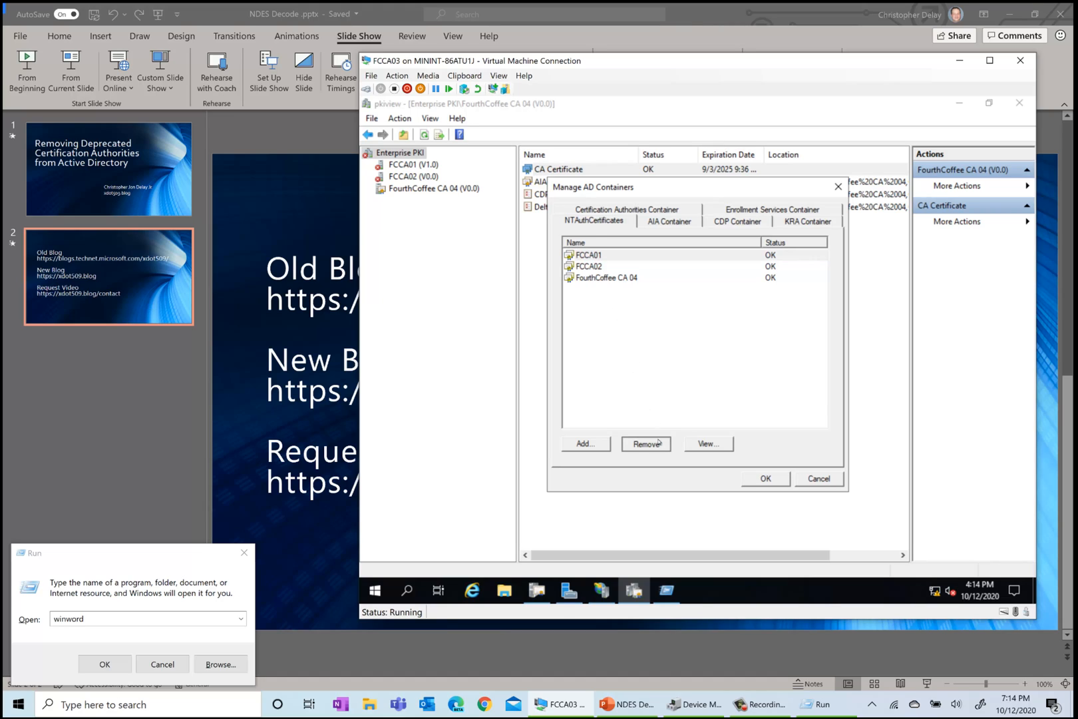
{"action": "left_click", "coordinate": [645, 444]}
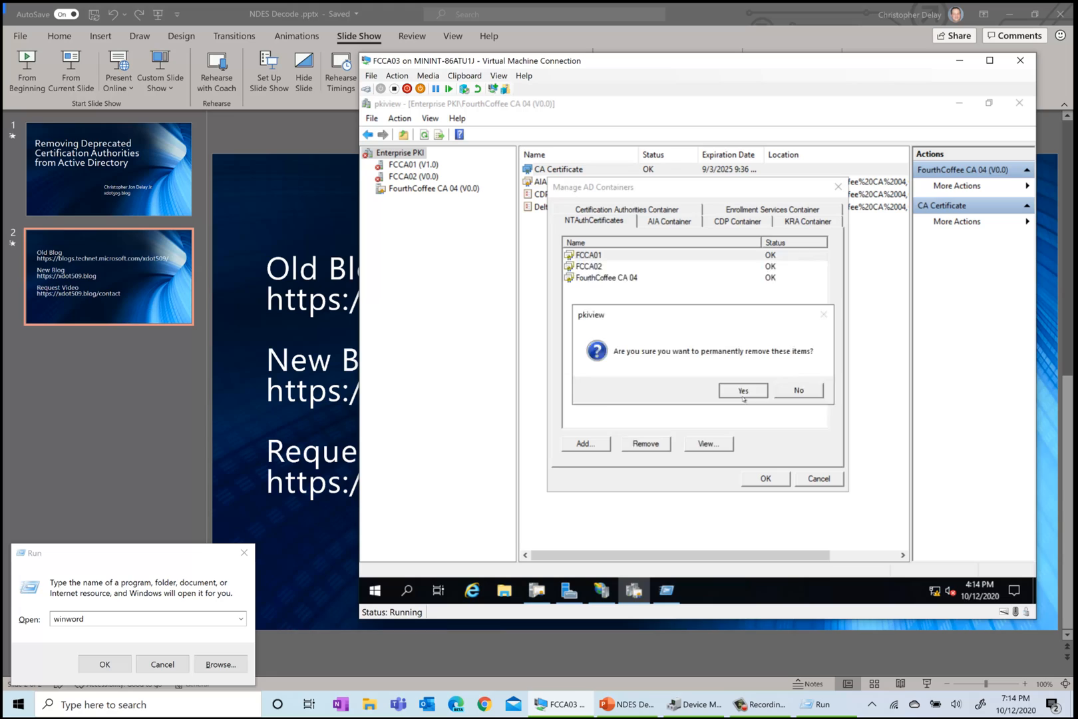
{"action": "left_click", "coordinate": [743, 390]}
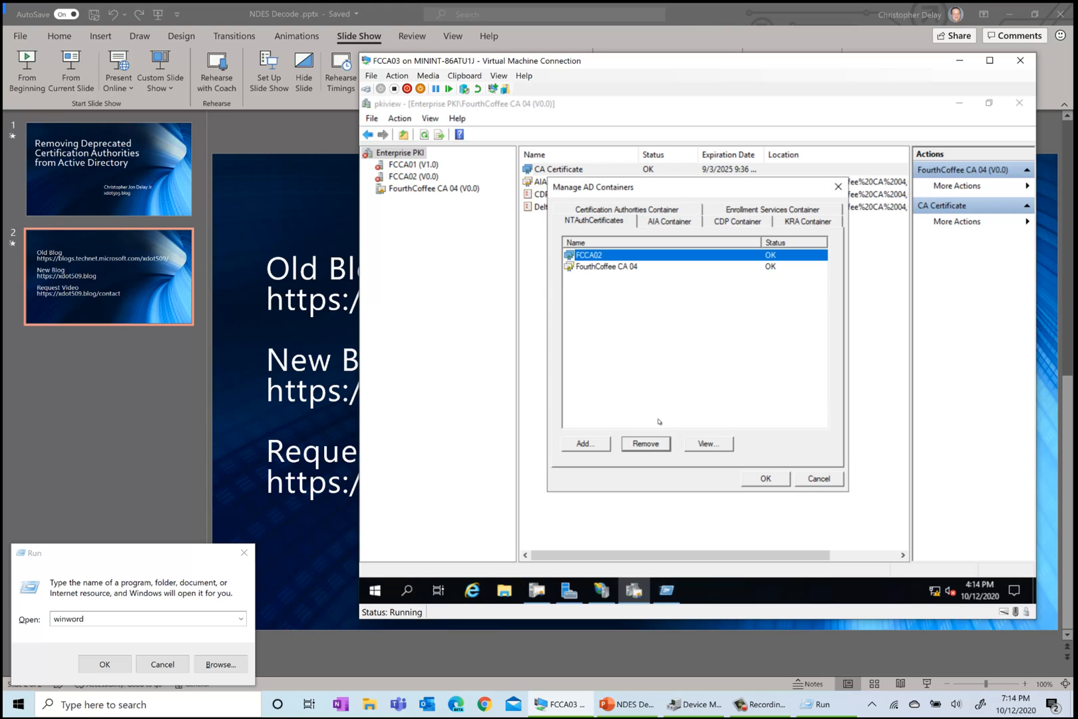
{"action": "left_click", "coordinate": [644, 443]}
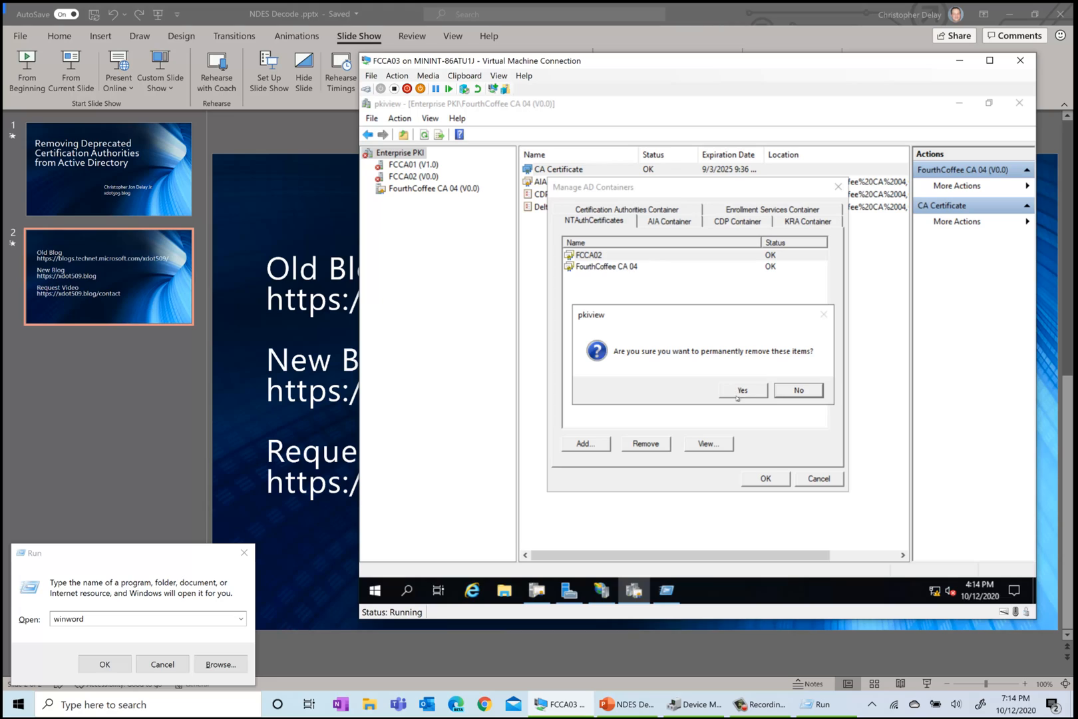
{"action": "left_click", "coordinate": [742, 390]}
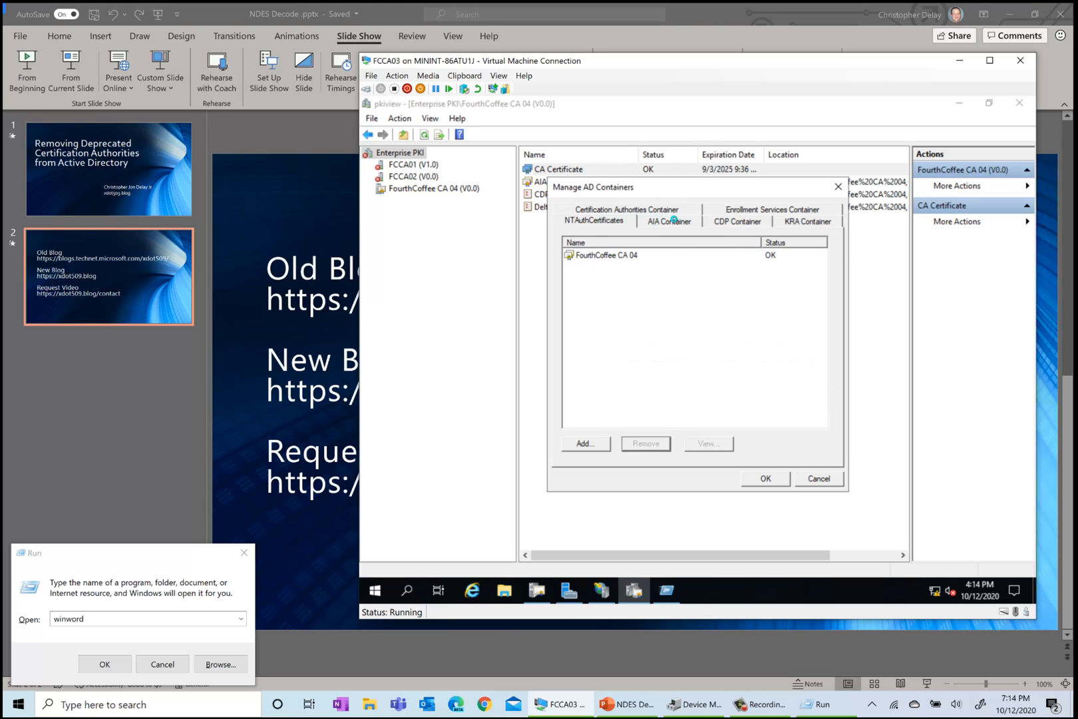
Step: Remove the FCCA01 certificate and its empty object from the AIA container
{"action": "left_click", "coordinate": [668, 221]}
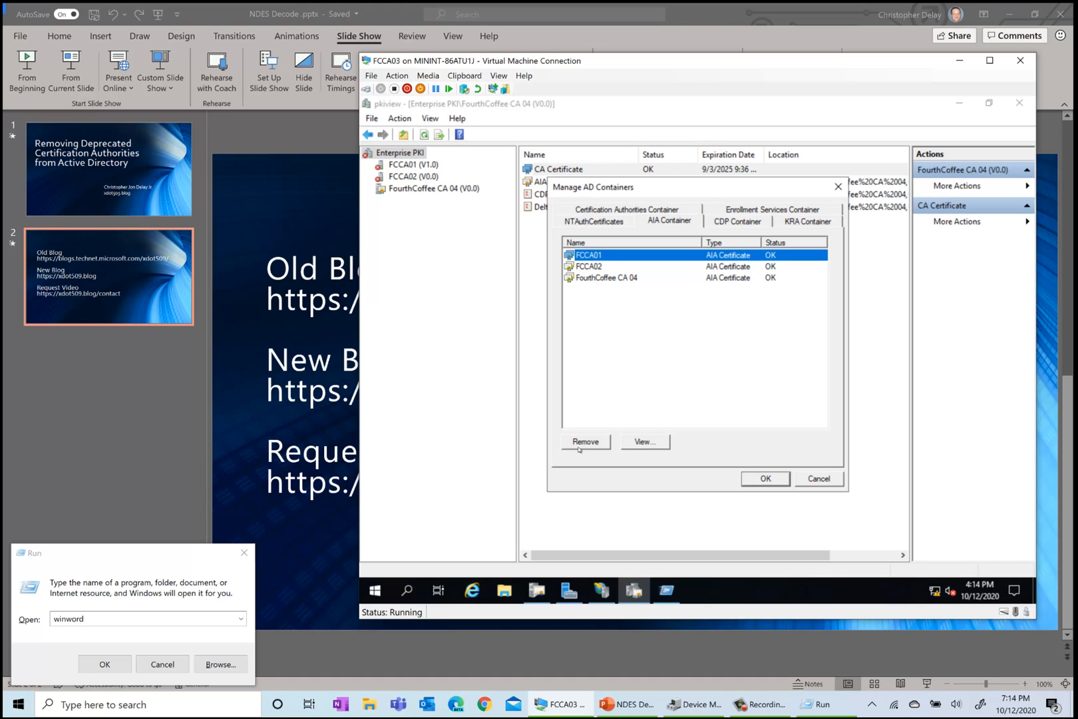
{"action": "left_click", "coordinate": [585, 441]}
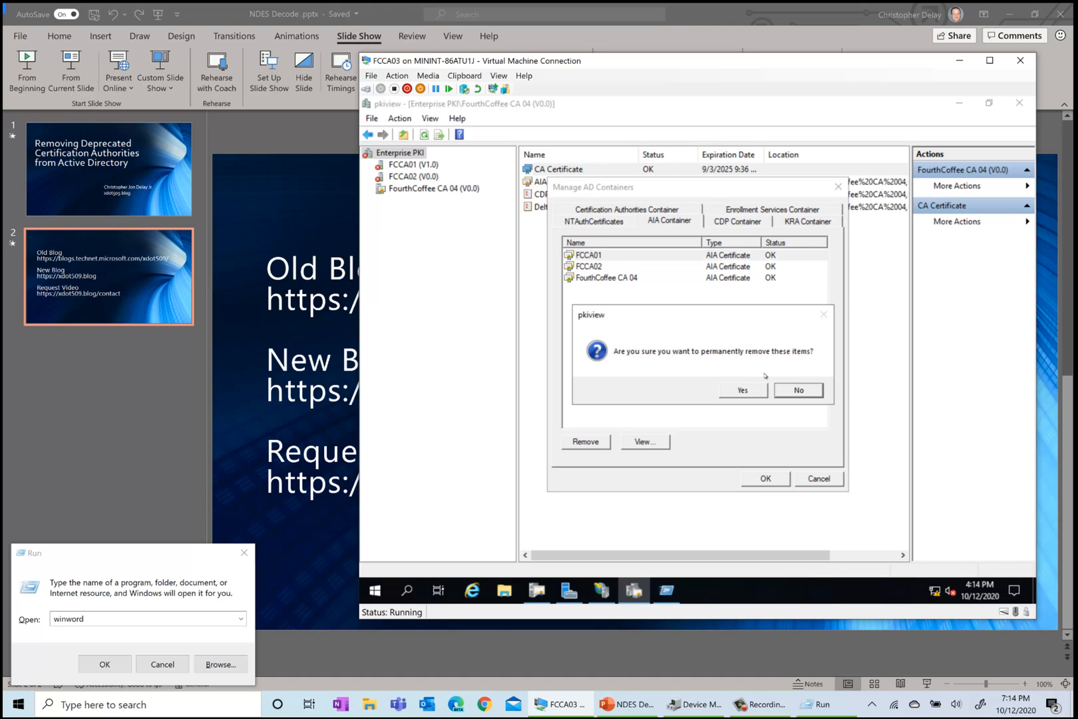
{"action": "left_click", "coordinate": [741, 390]}
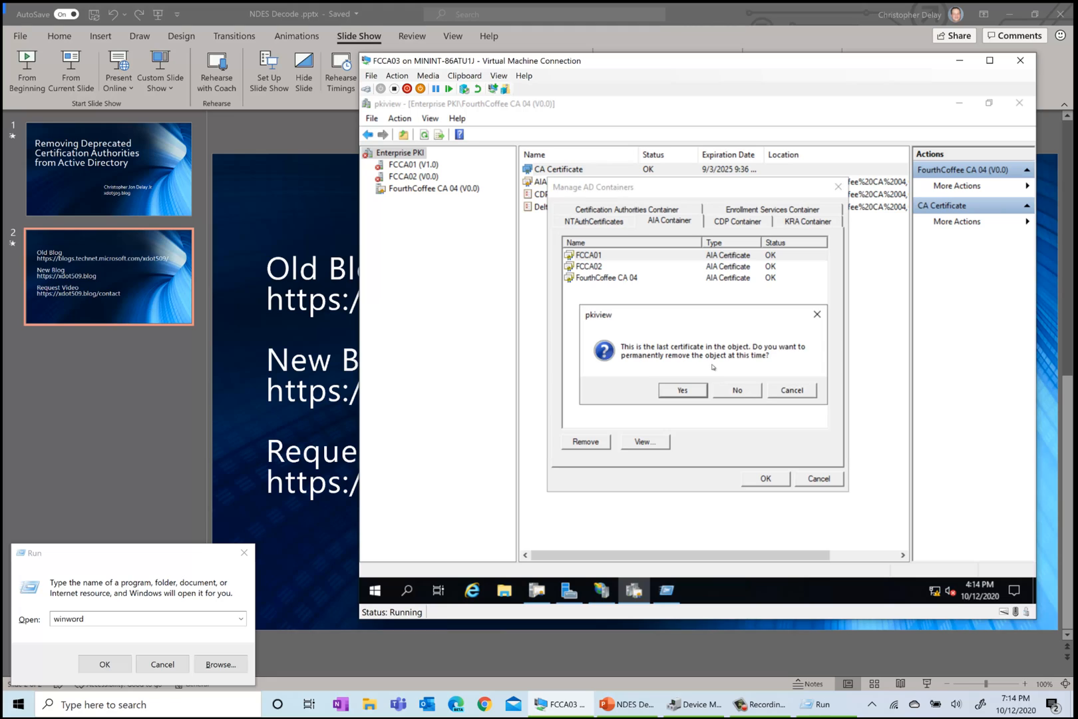
{"action": "left_click", "coordinate": [681, 390]}
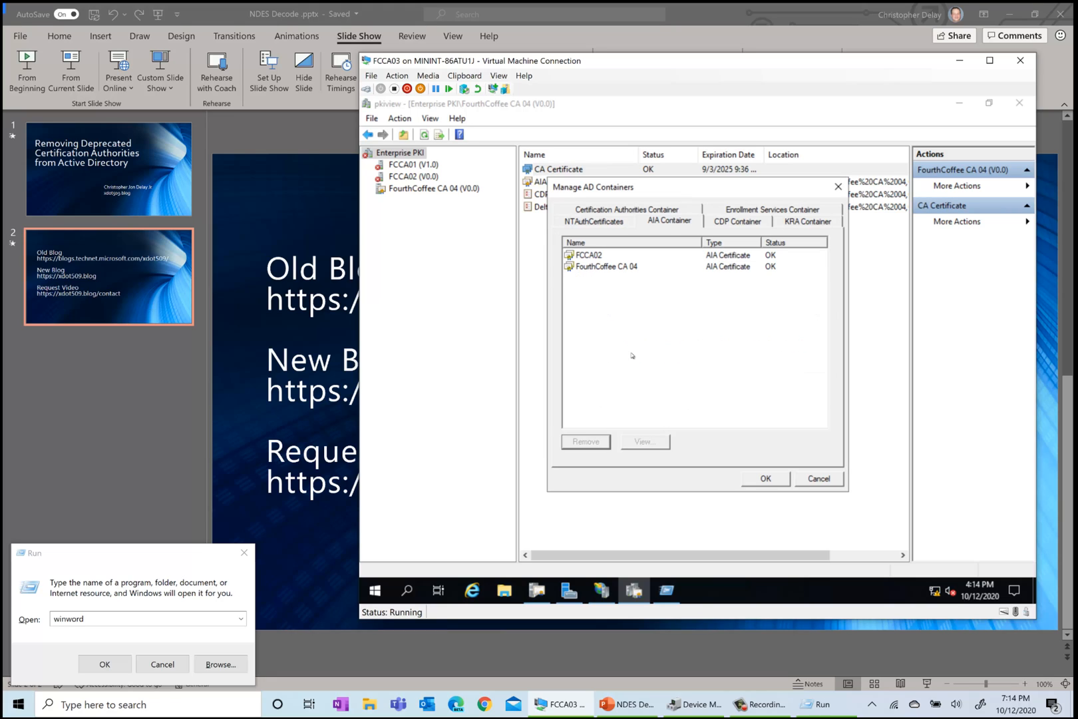
Step: Remove FCCA02 and its empty object from AIA, then check the NTAuthCertificates list
{"action": "left_click", "coordinate": [587, 255]}
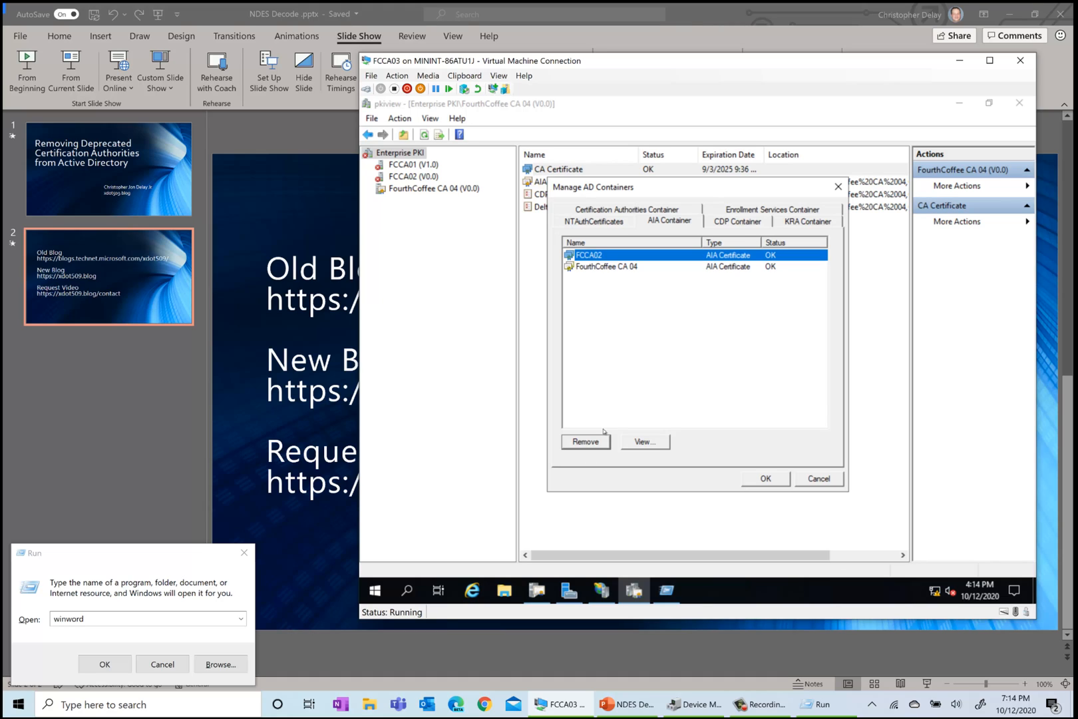
{"action": "left_click", "coordinate": [585, 440]}
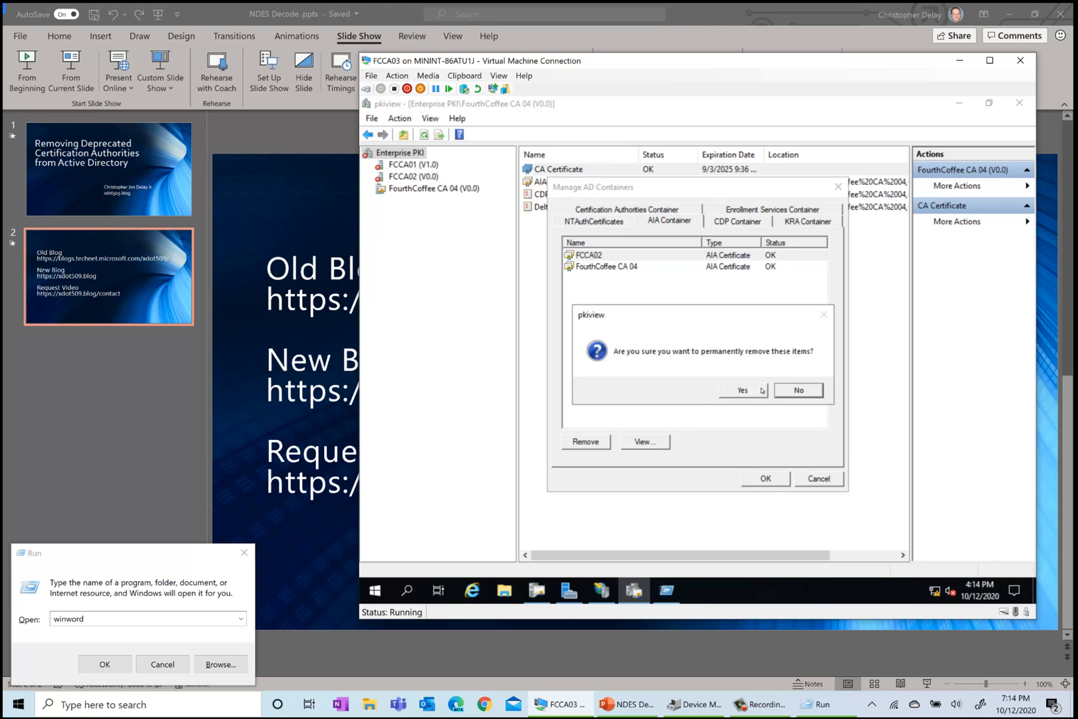
{"action": "left_click", "coordinate": [741, 390]}
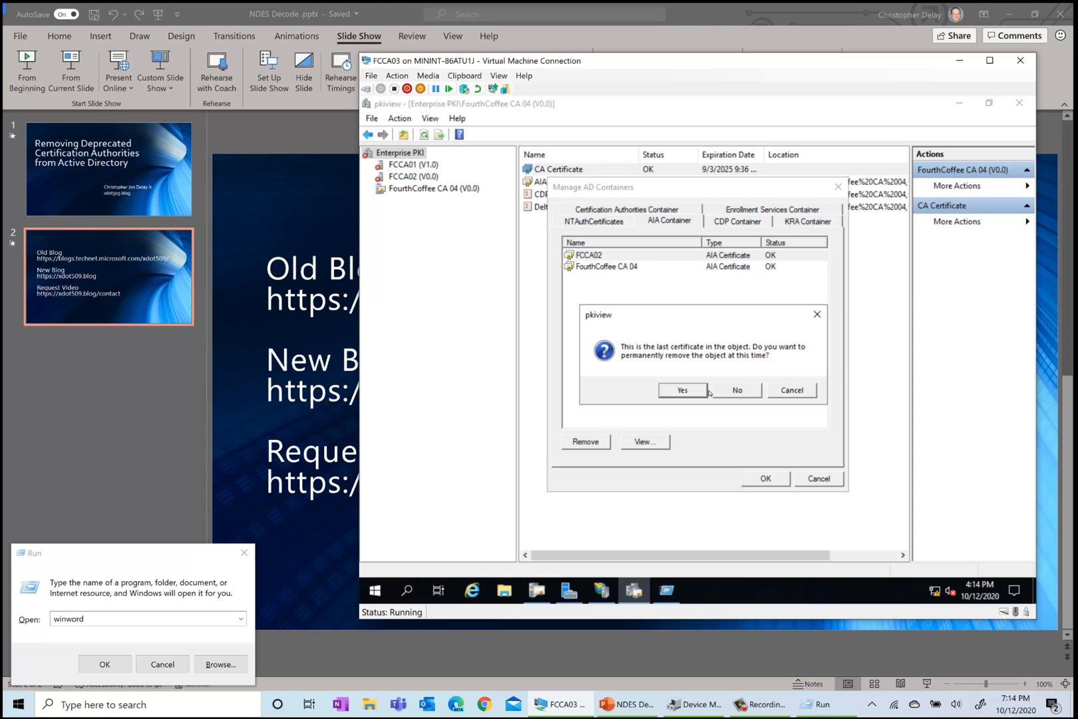
{"action": "left_click", "coordinate": [682, 390]}
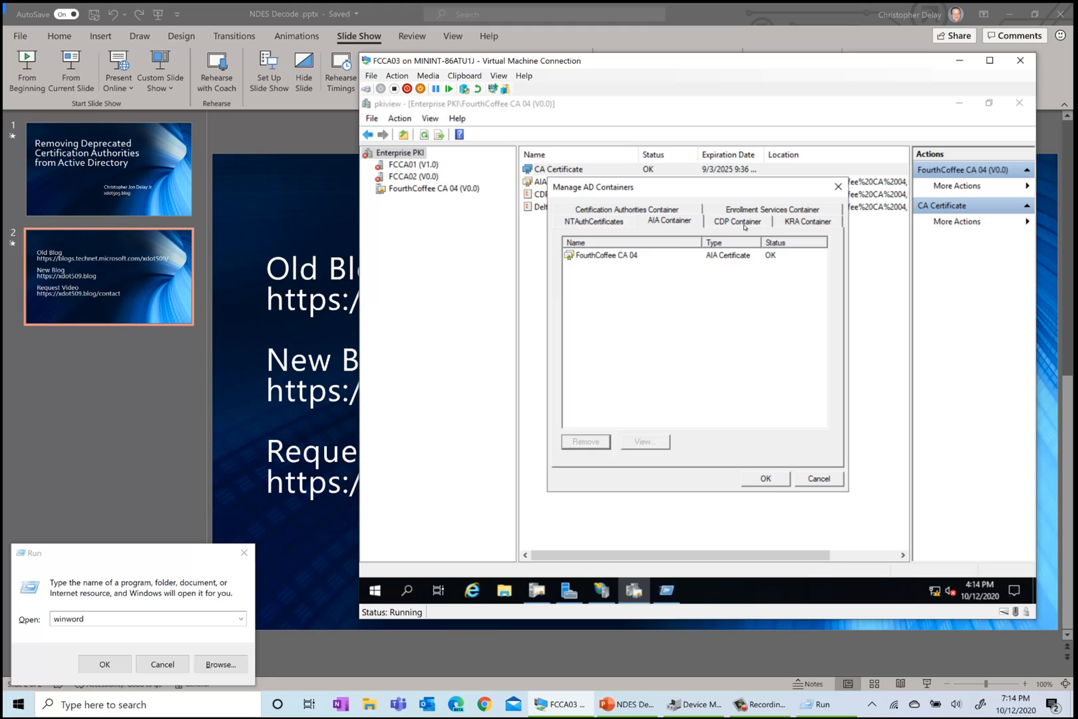
{"action": "left_click", "coordinate": [593, 221]}
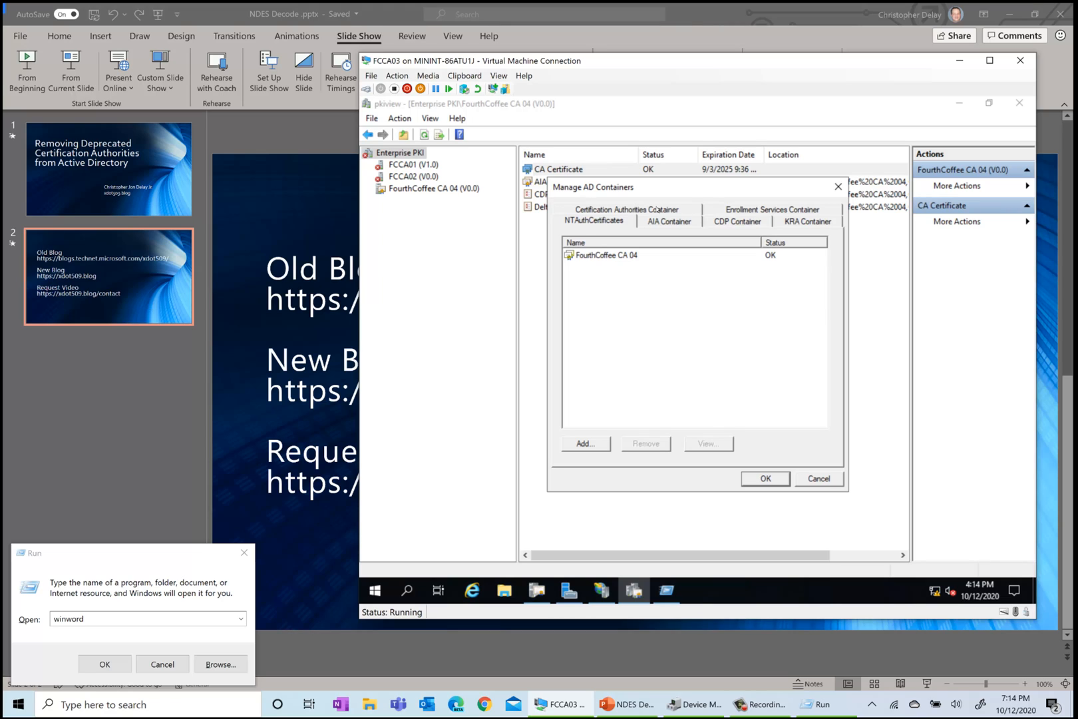
Step: Remove the expired FCCA01 and FCCA02 delta CRLs from the CDP container
{"action": "left_click", "coordinate": [668, 221]}
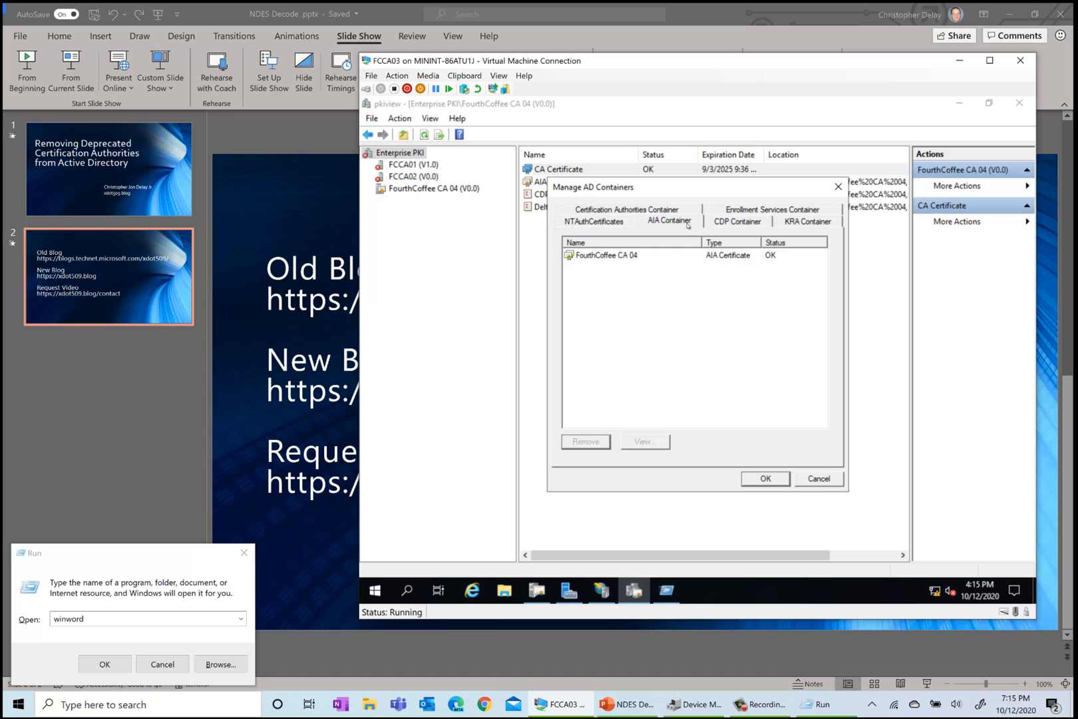
{"action": "left_click", "coordinate": [736, 221]}
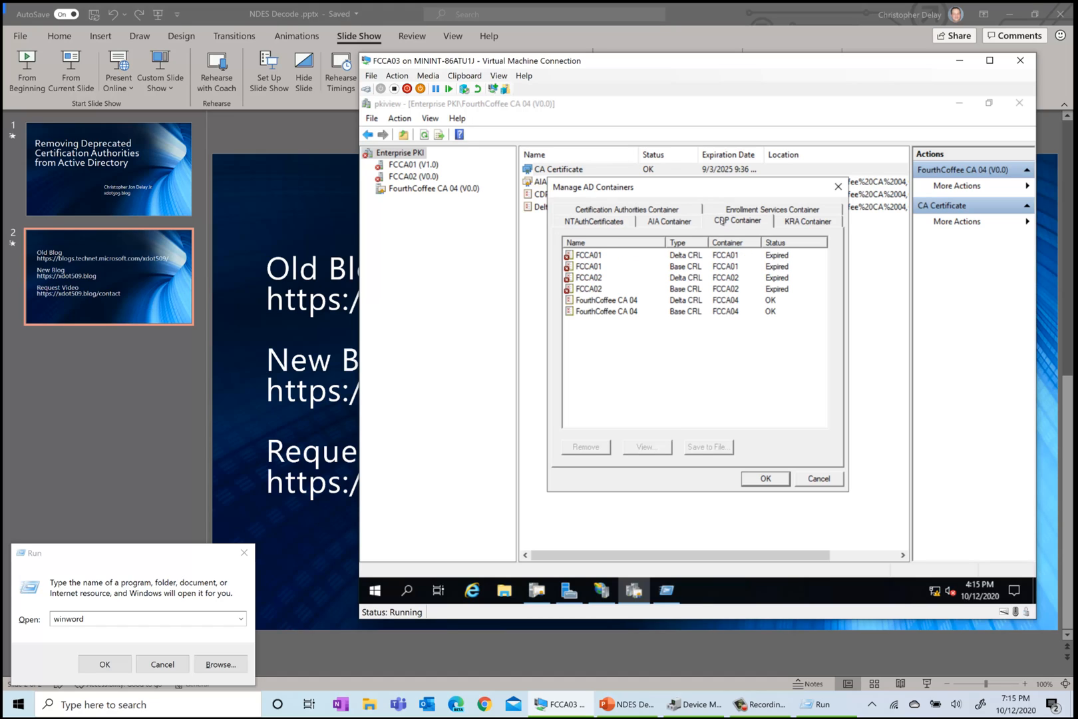
{"action": "left_click", "coordinate": [612, 254]}
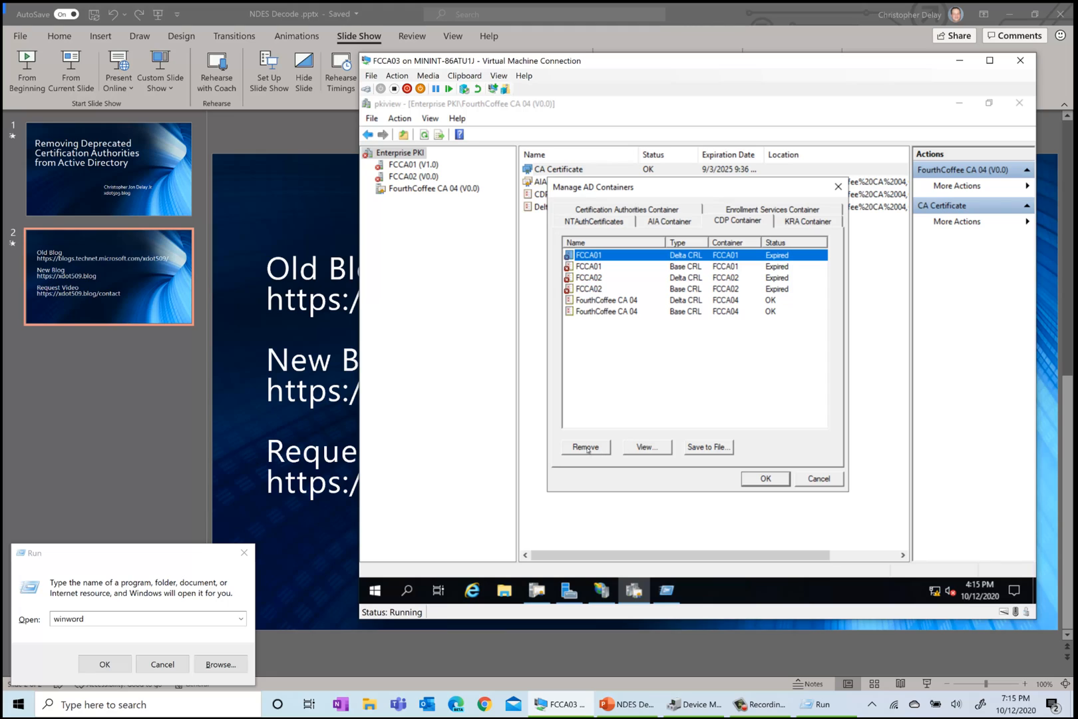
{"action": "left_click", "coordinate": [585, 446]}
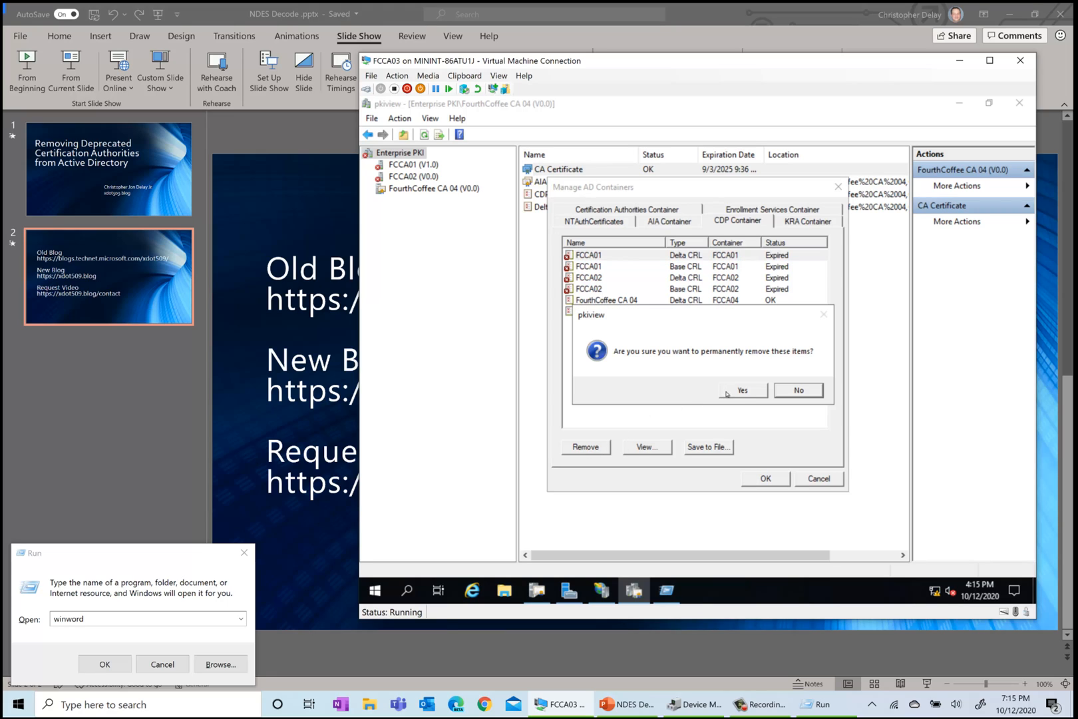
{"action": "left_click", "coordinate": [741, 390]}
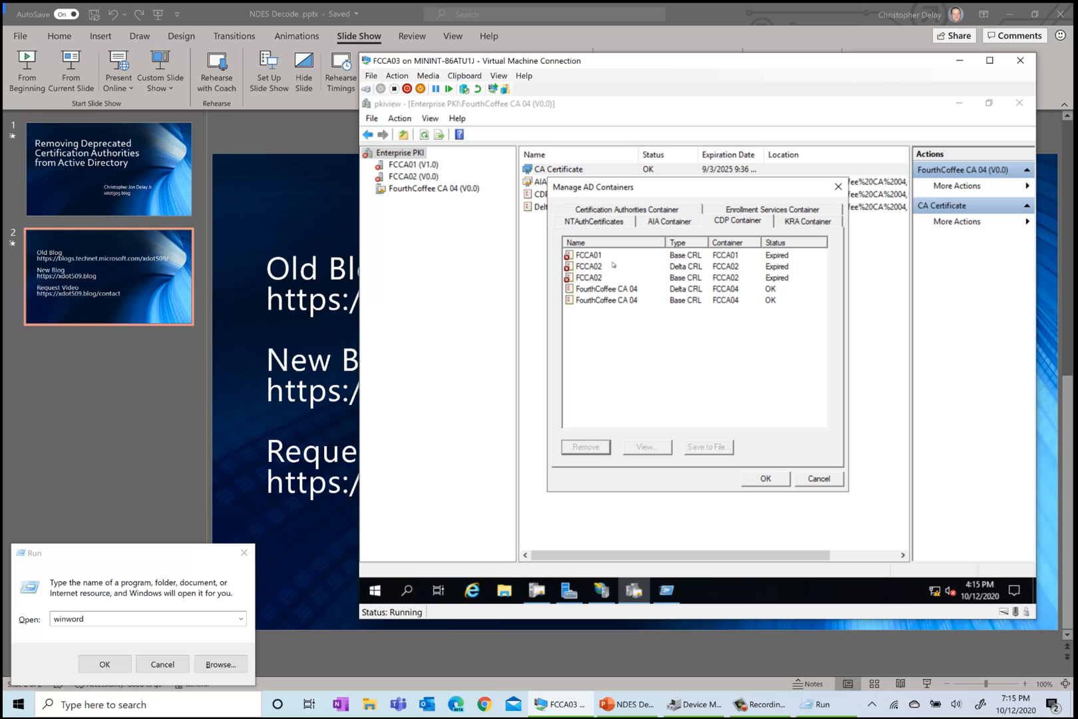
{"action": "left_click", "coordinate": [605, 266]}
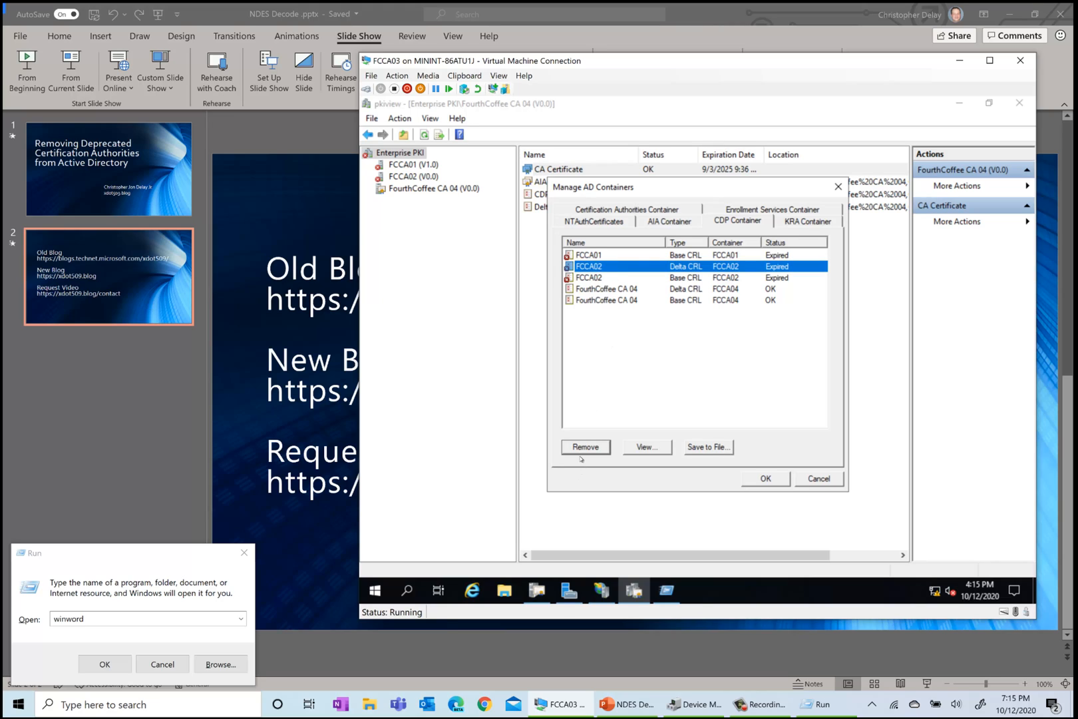
{"action": "left_click", "coordinate": [585, 446]}
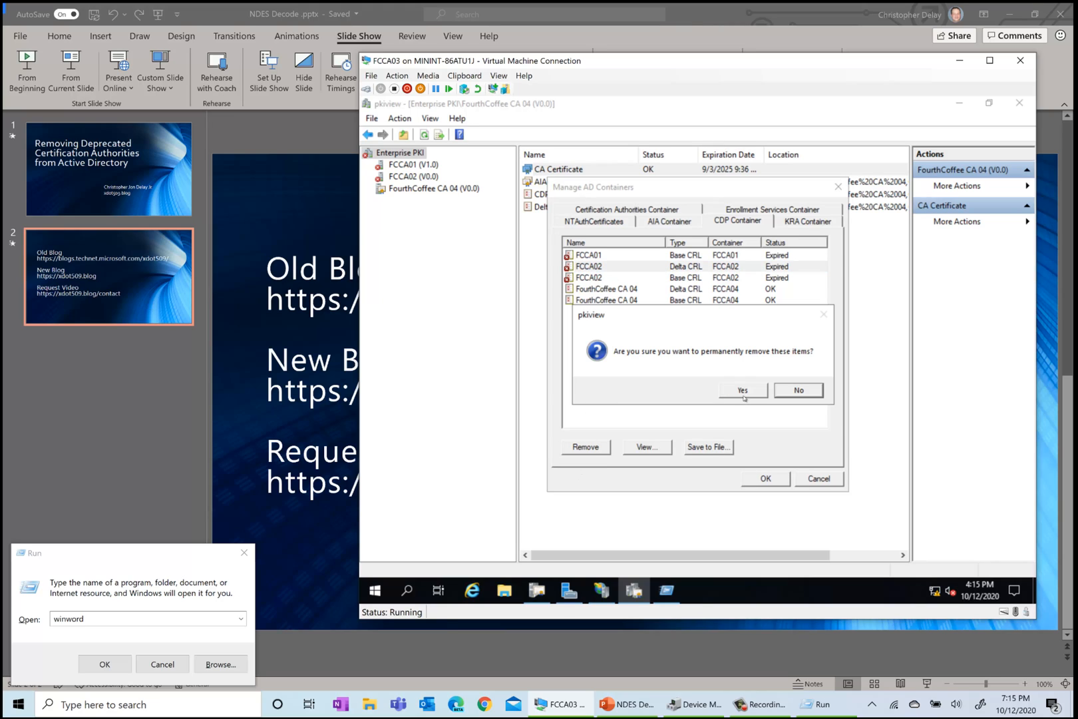
{"action": "mouse_move", "coordinate": [742, 390]}
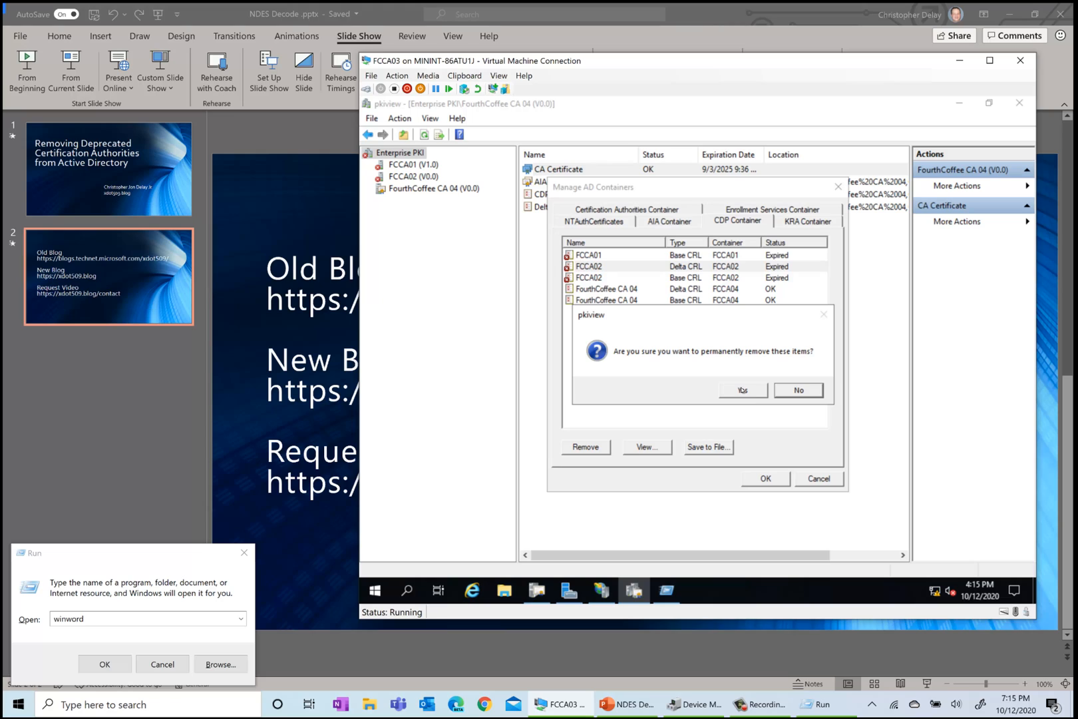
{"action": "left_click", "coordinate": [743, 390]}
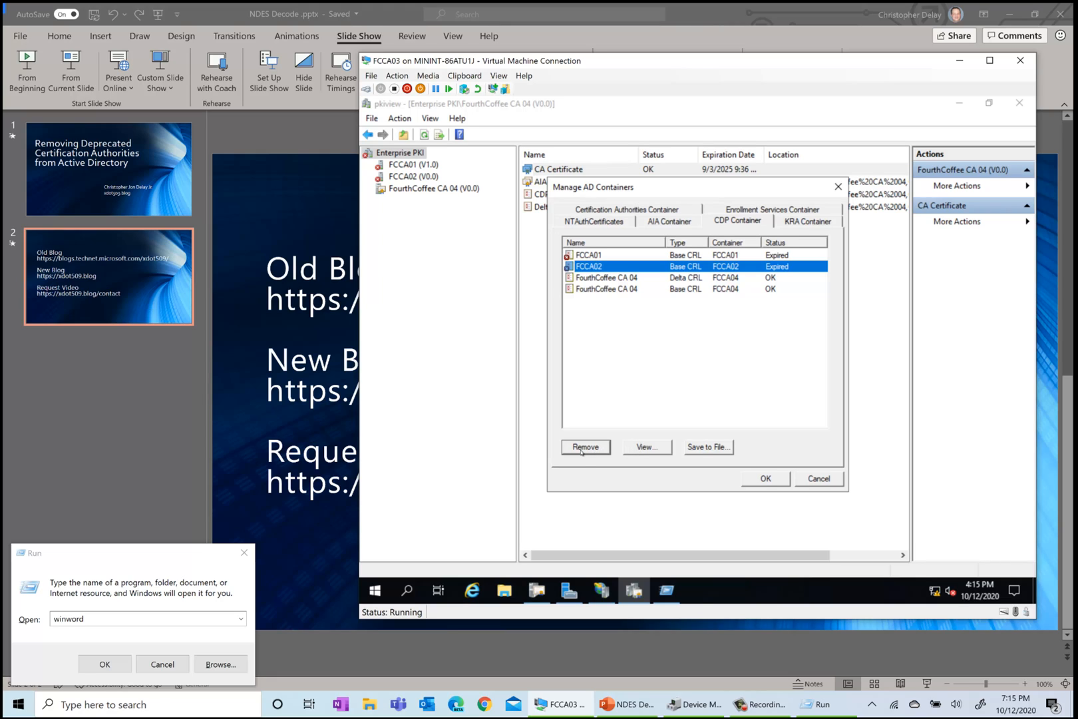
Step: Remove the expired FCCA01 and FCCA02 base CRLs and their empty CRL objects
{"action": "left_click", "coordinate": [588, 255]}
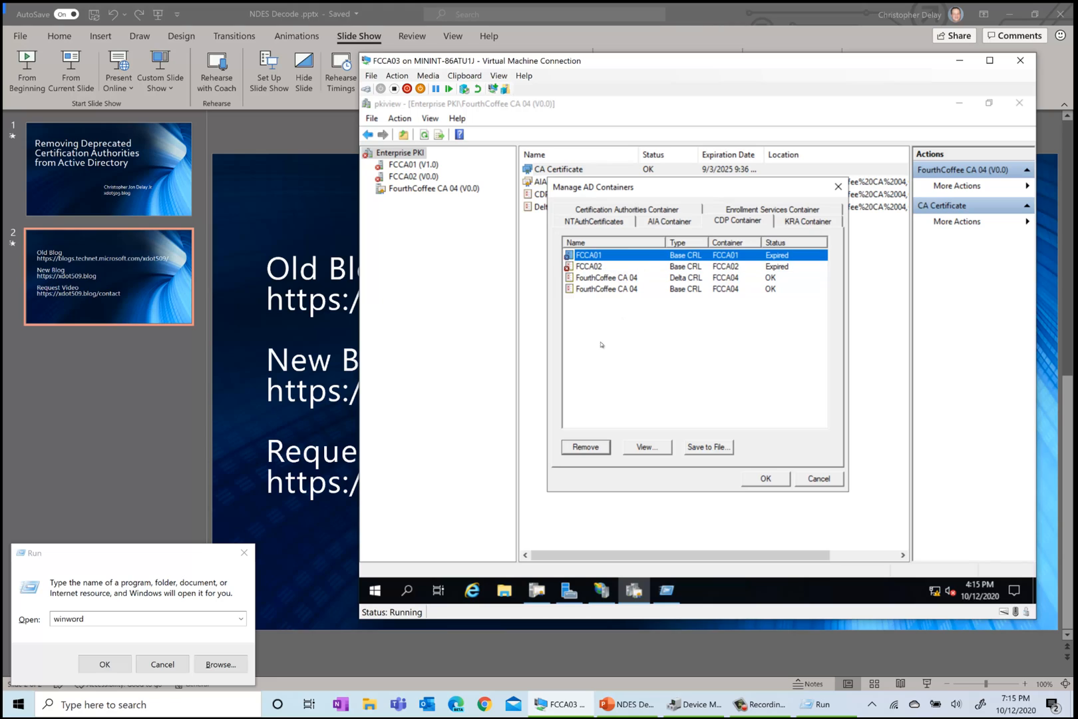
{"action": "mouse_move", "coordinate": [607, 456]}
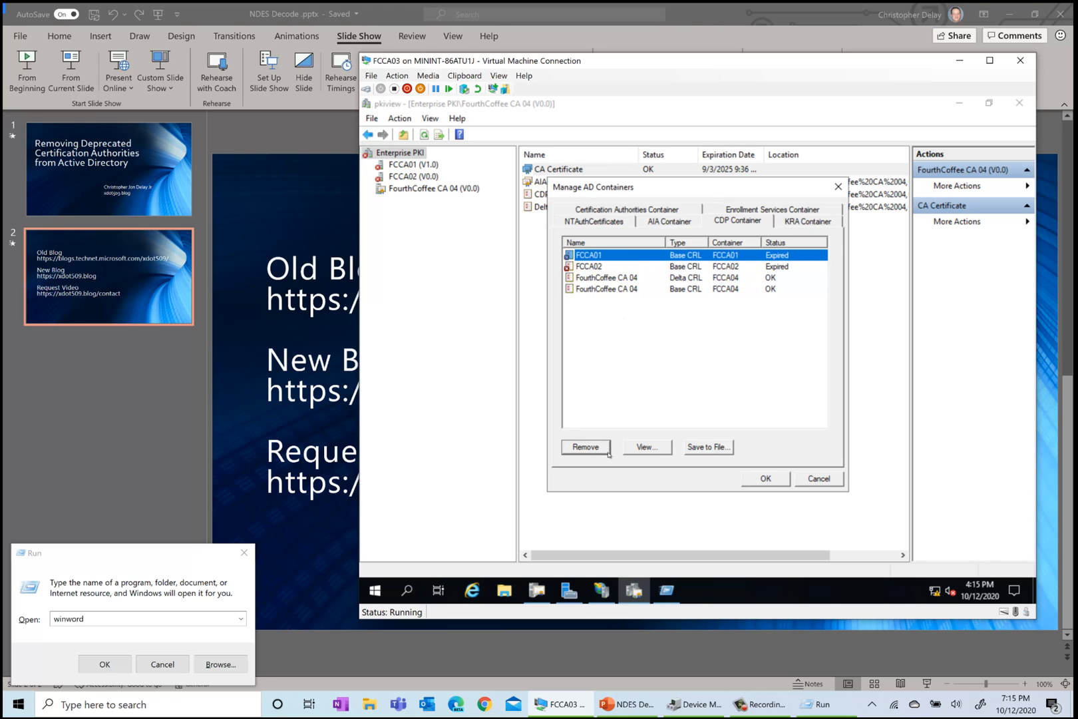
{"action": "mouse_move", "coordinate": [590, 428]}
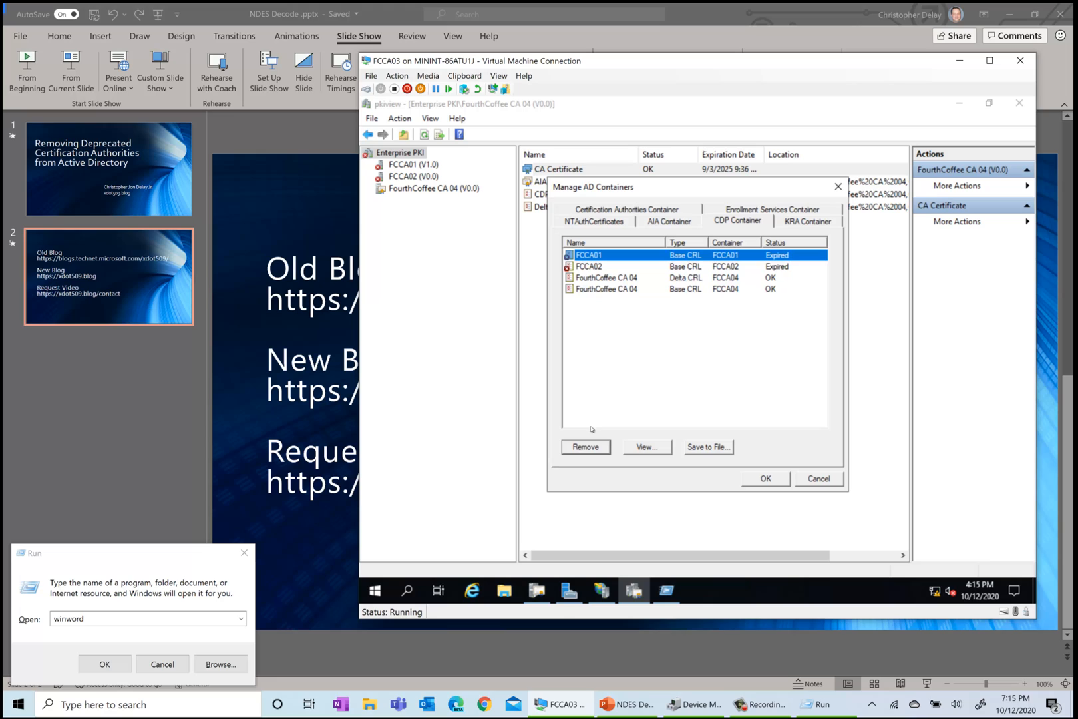
{"action": "left_click", "coordinate": [585, 446]}
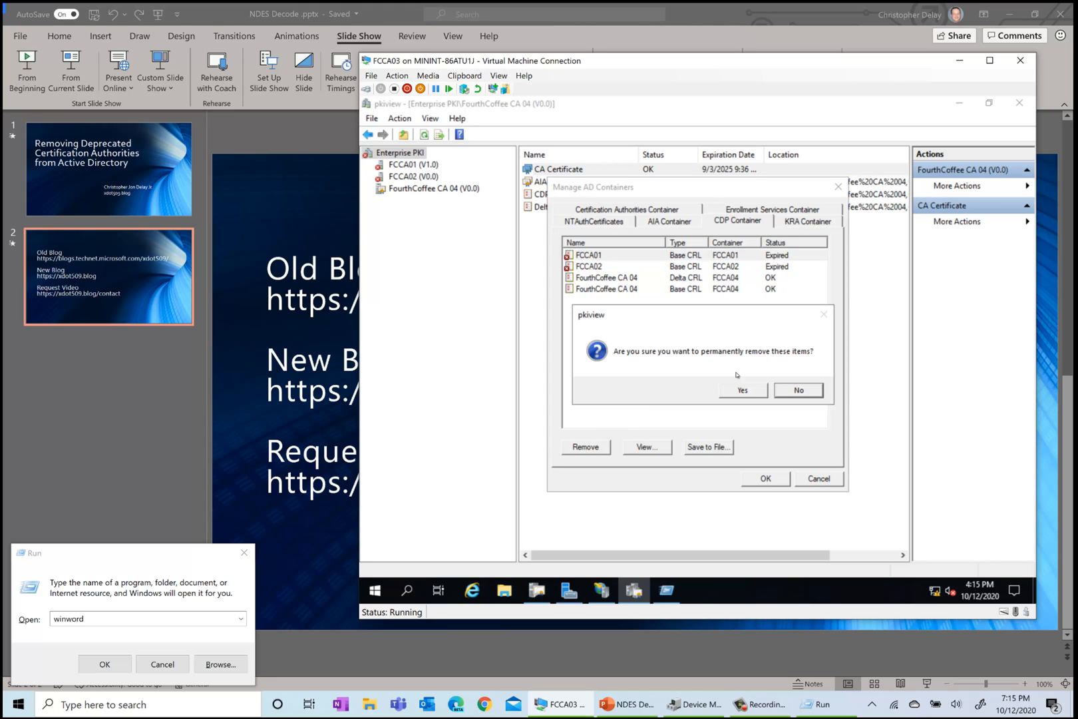
{"action": "left_click", "coordinate": [742, 390]}
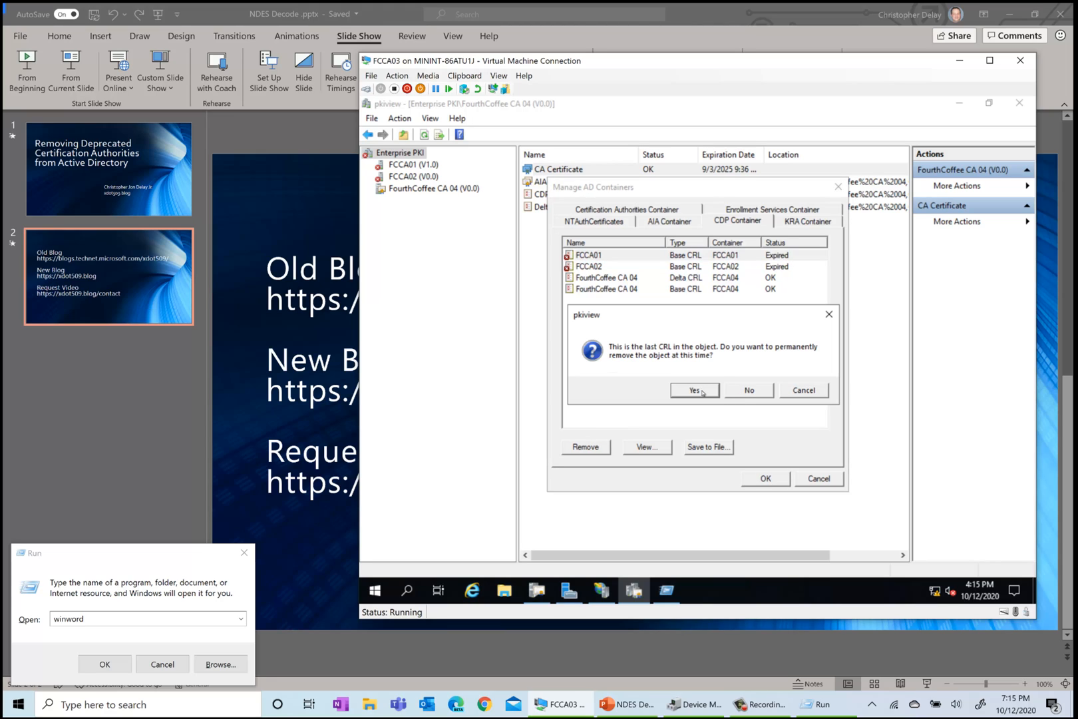
{"action": "left_click", "coordinate": [694, 390]}
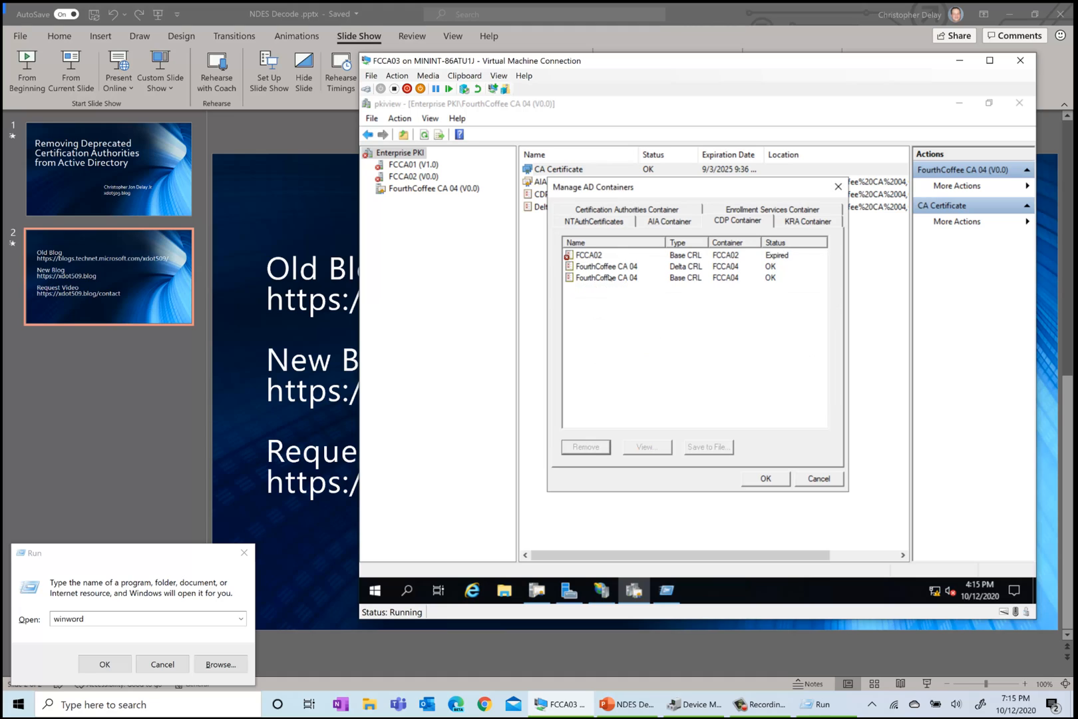
{"action": "left_click", "coordinate": [589, 255]}
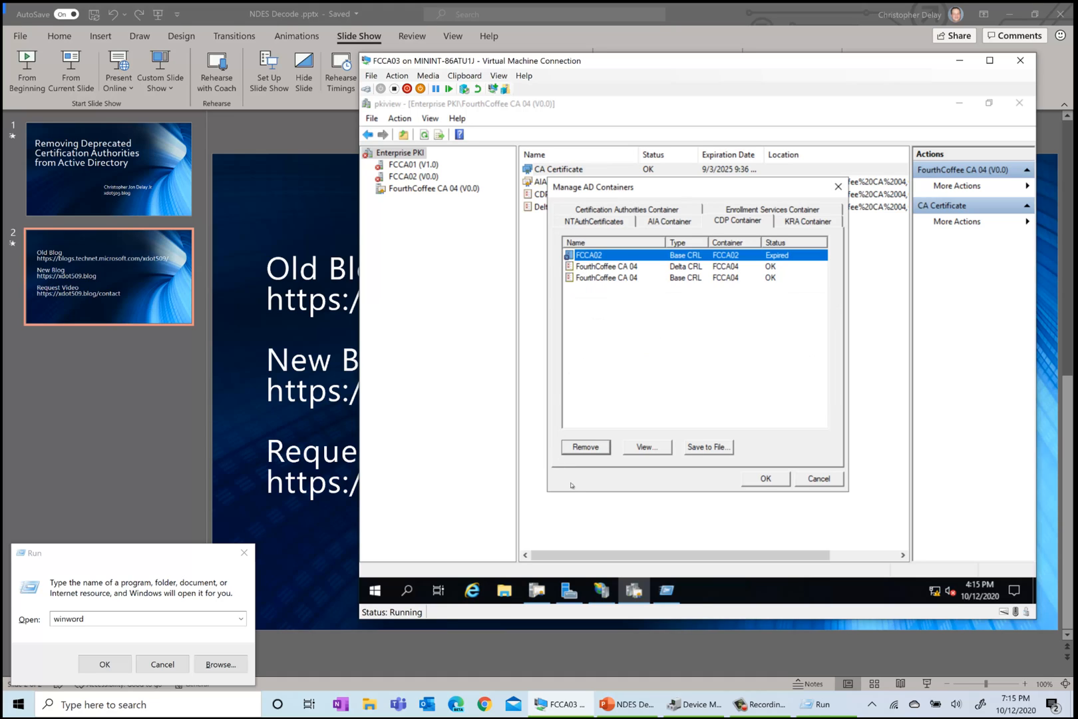
{"action": "left_click", "coordinate": [585, 447]}
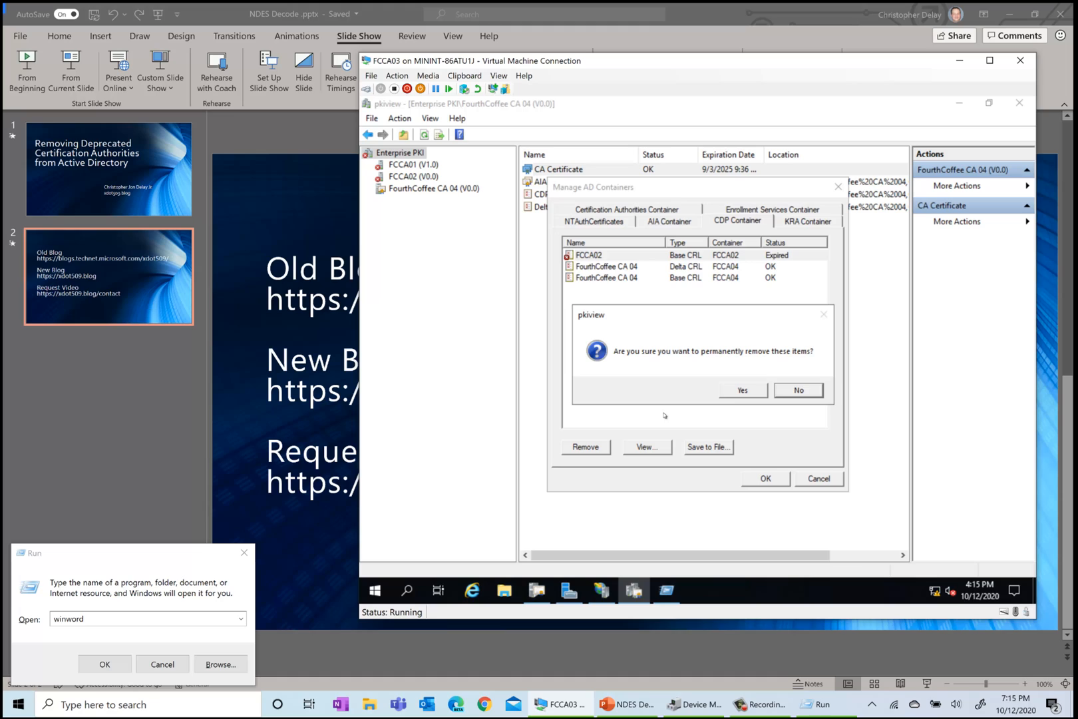
{"action": "left_click", "coordinate": [742, 389]}
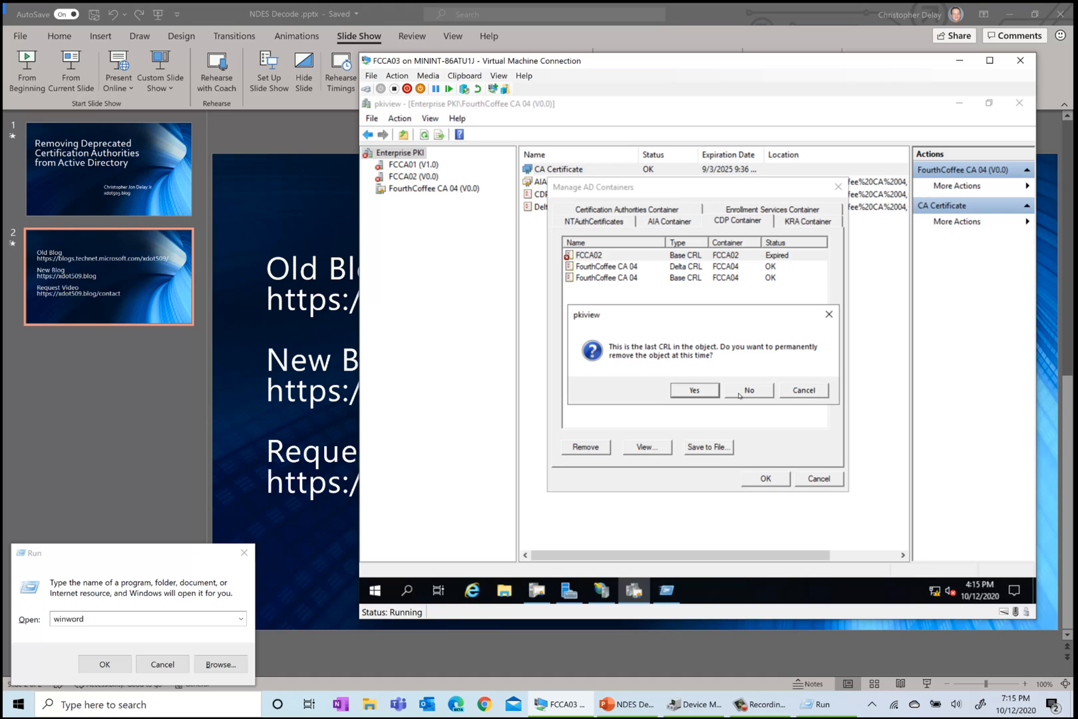
{"action": "left_click", "coordinate": [694, 390]}
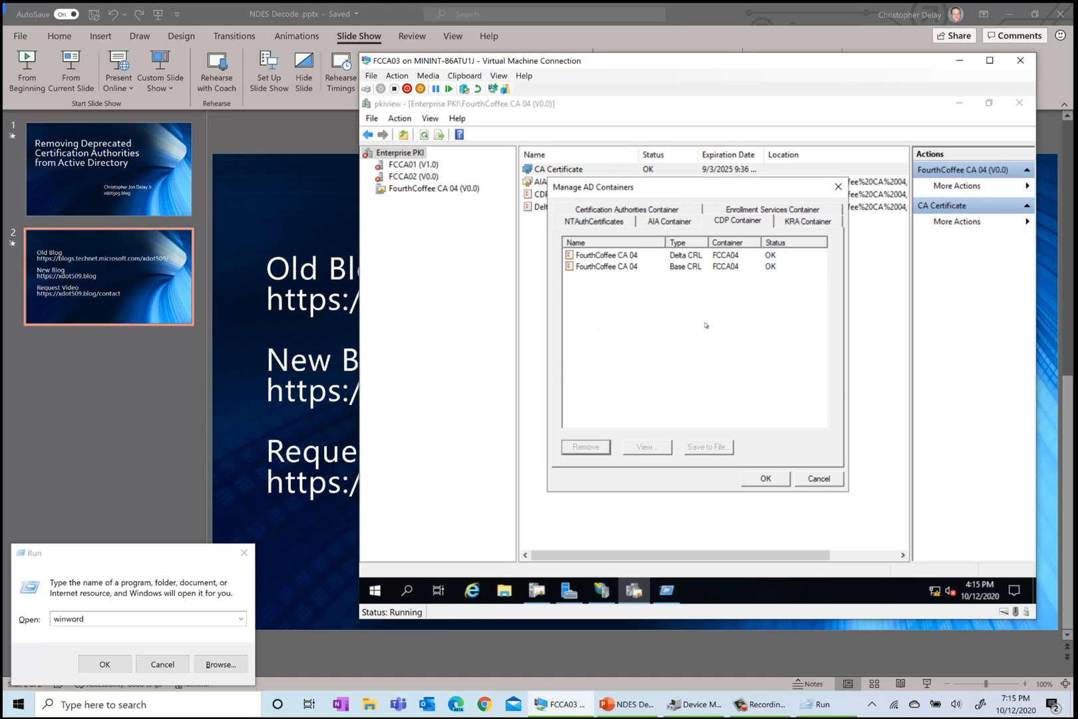
{"action": "mouse_move", "coordinate": [814, 235]}
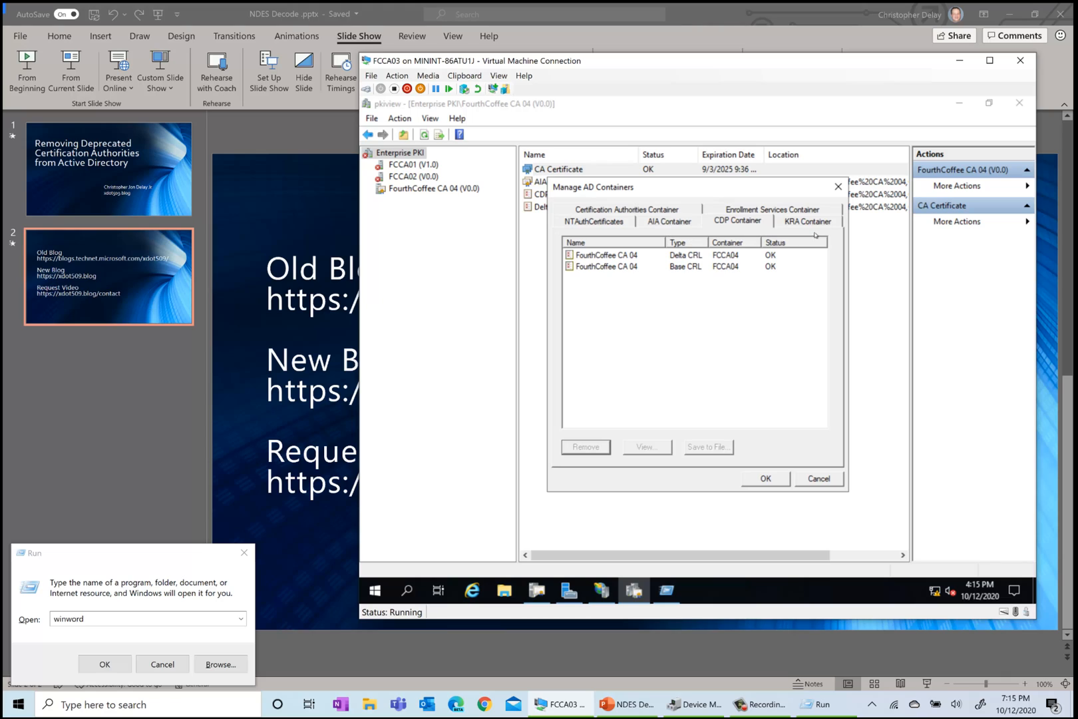
{"action": "left_click", "coordinate": [808, 221]}
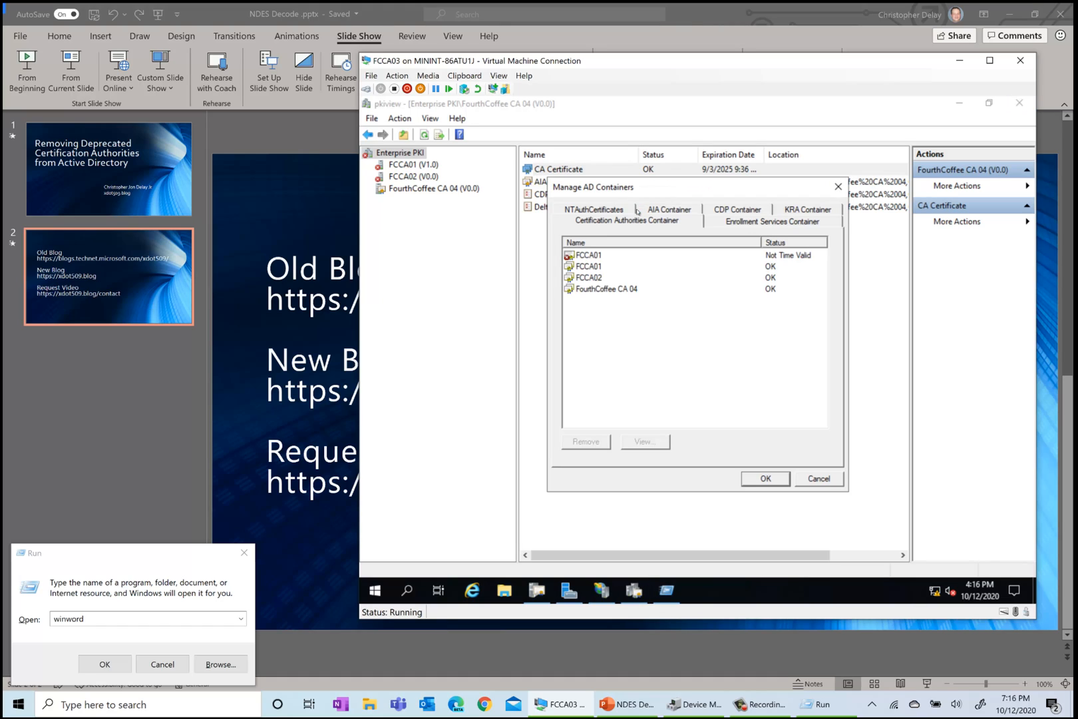
Step: Delete the not-time-valid and remaining FCCA01 certificates, including the FCCA01 object
{"action": "left_click", "coordinate": [587, 255]}
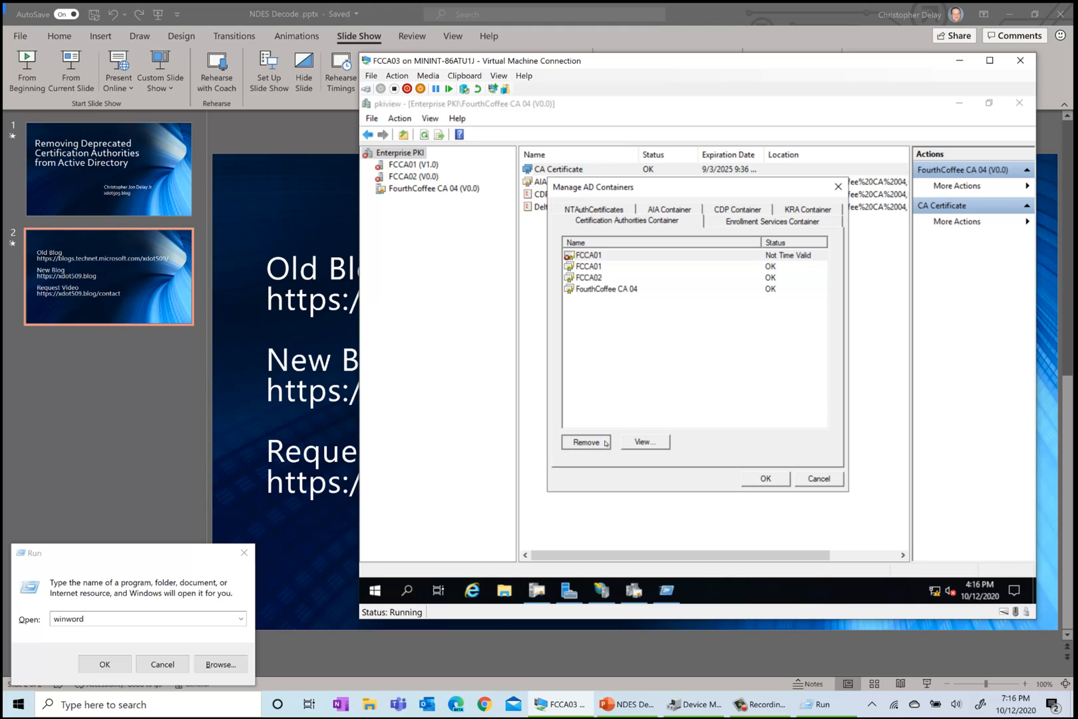
{"action": "left_click", "coordinate": [585, 442]}
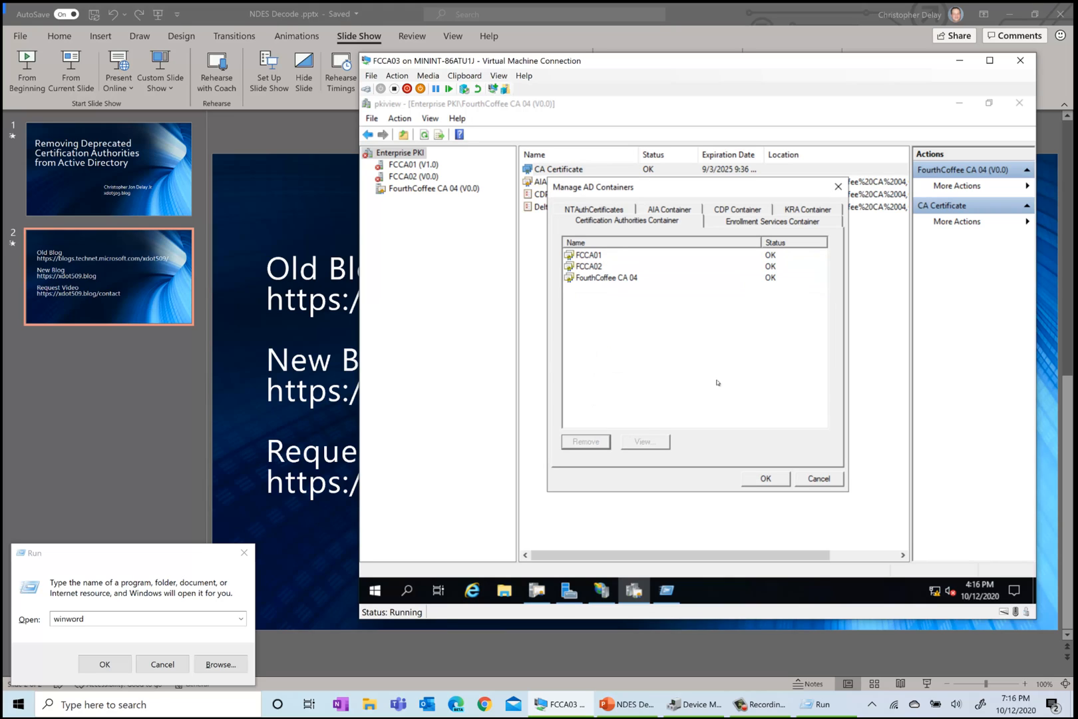
{"action": "left_click", "coordinate": [587, 254]}
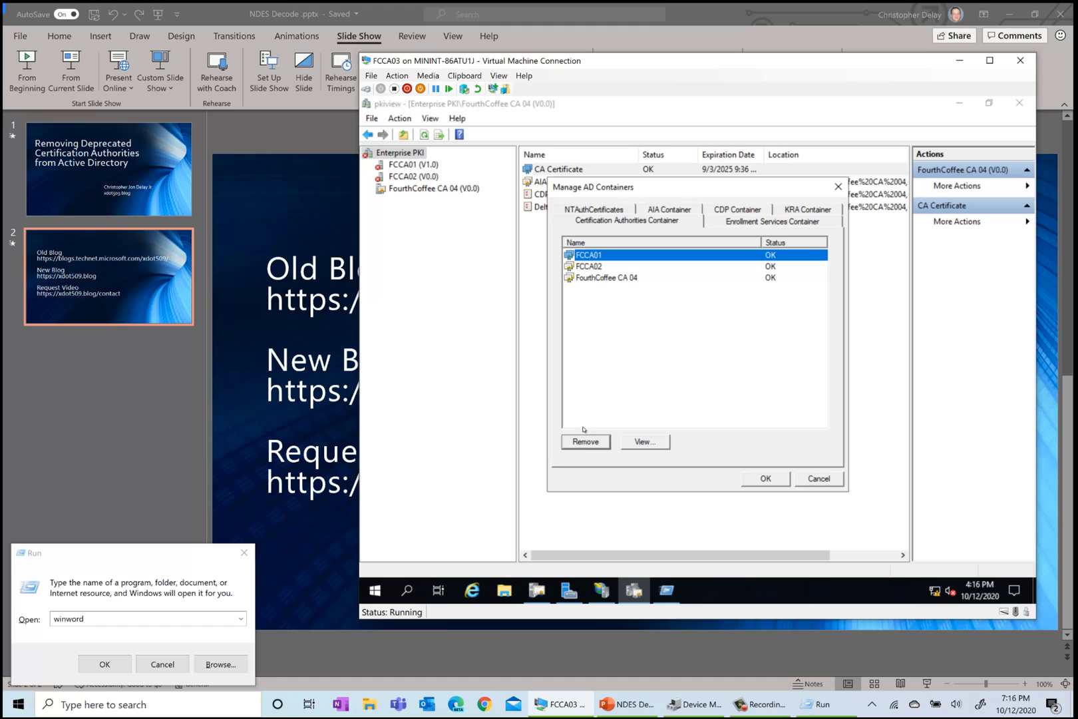
{"action": "left_click", "coordinate": [585, 441]}
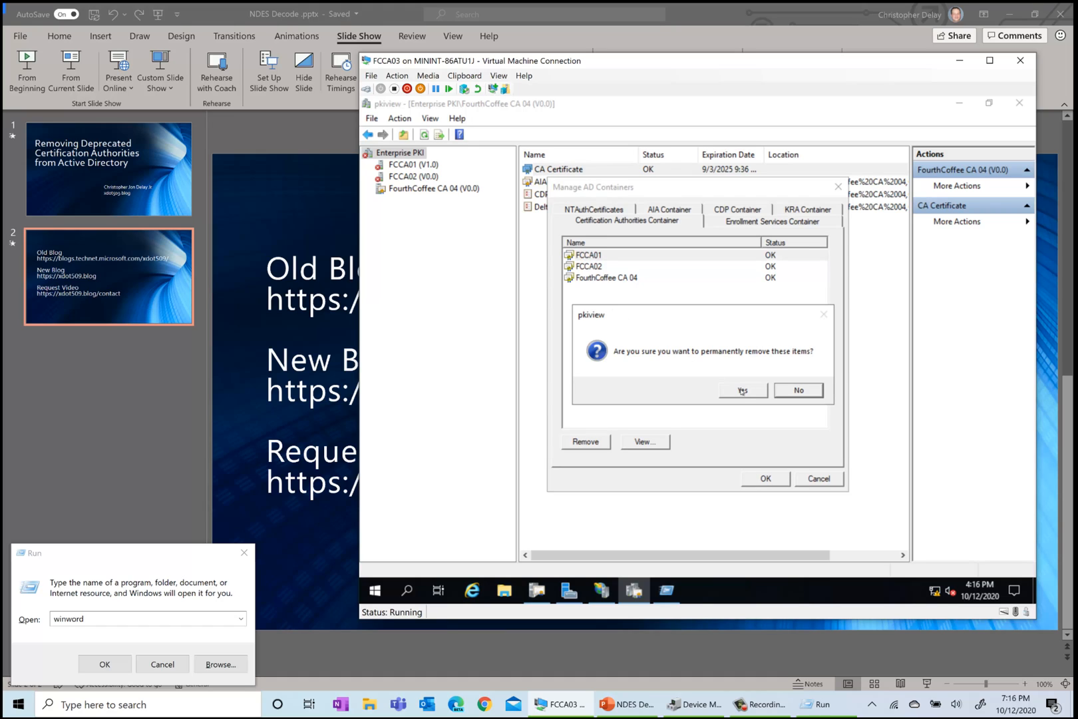
{"action": "left_click", "coordinate": [741, 390]}
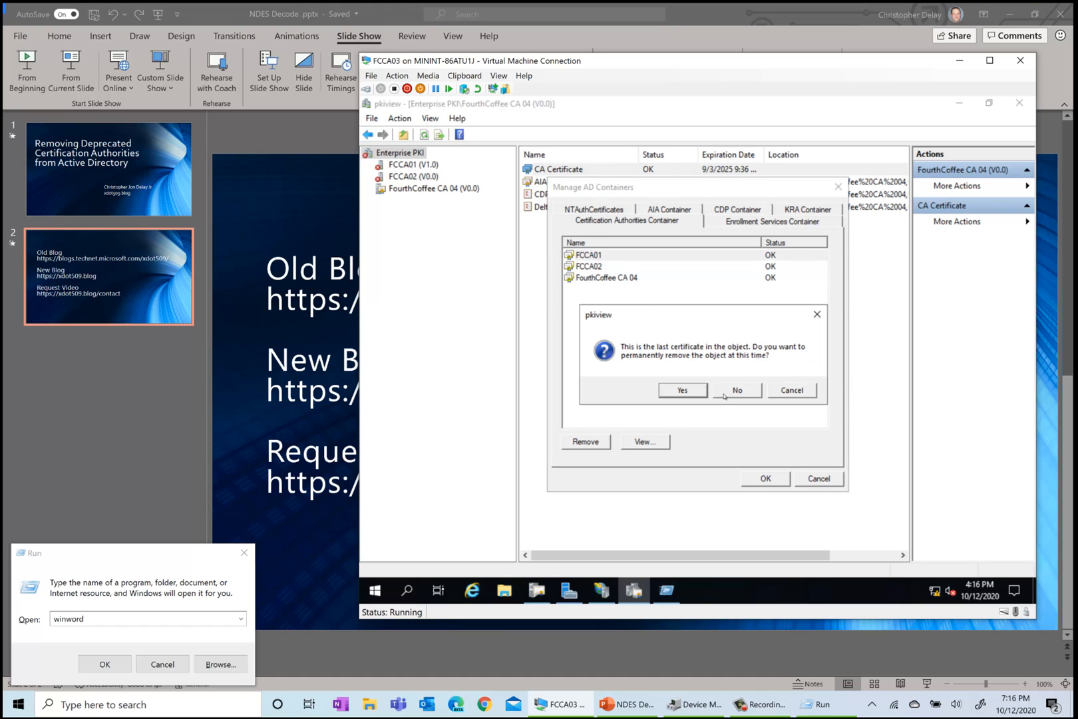
{"action": "left_click", "coordinate": [681, 390]}
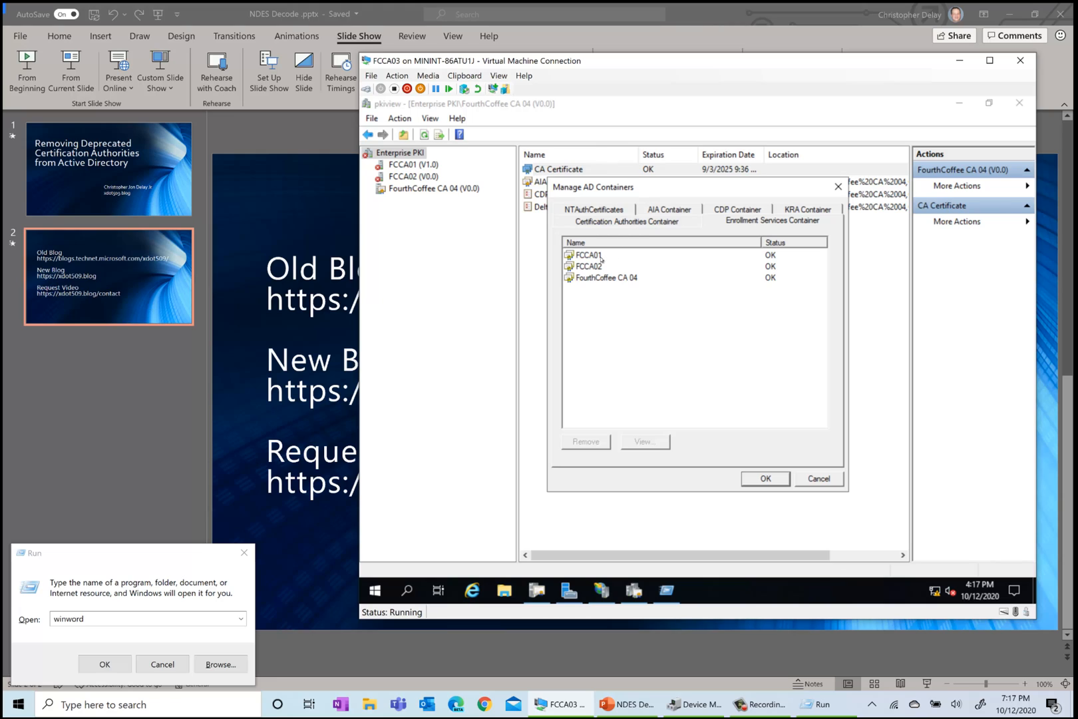
Step: Remove FCCA01 and FCCA02 from Enrollment Services, confirm both, and close with OK
{"action": "left_click", "coordinate": [587, 254]}
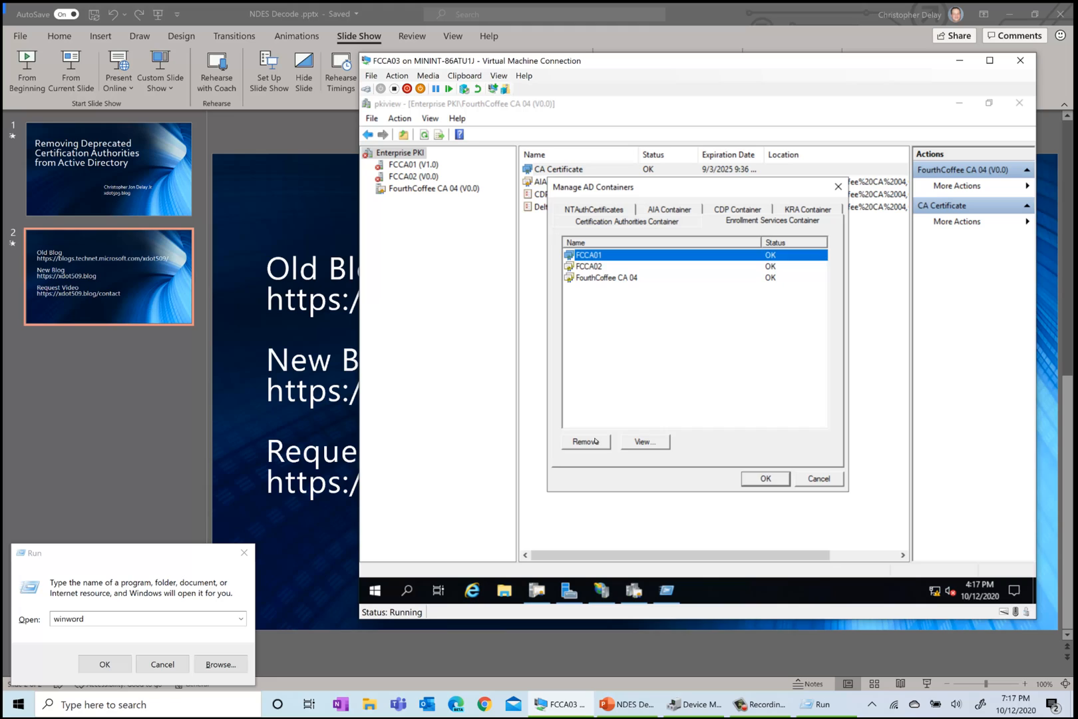
{"action": "left_click", "coordinate": [585, 441]}
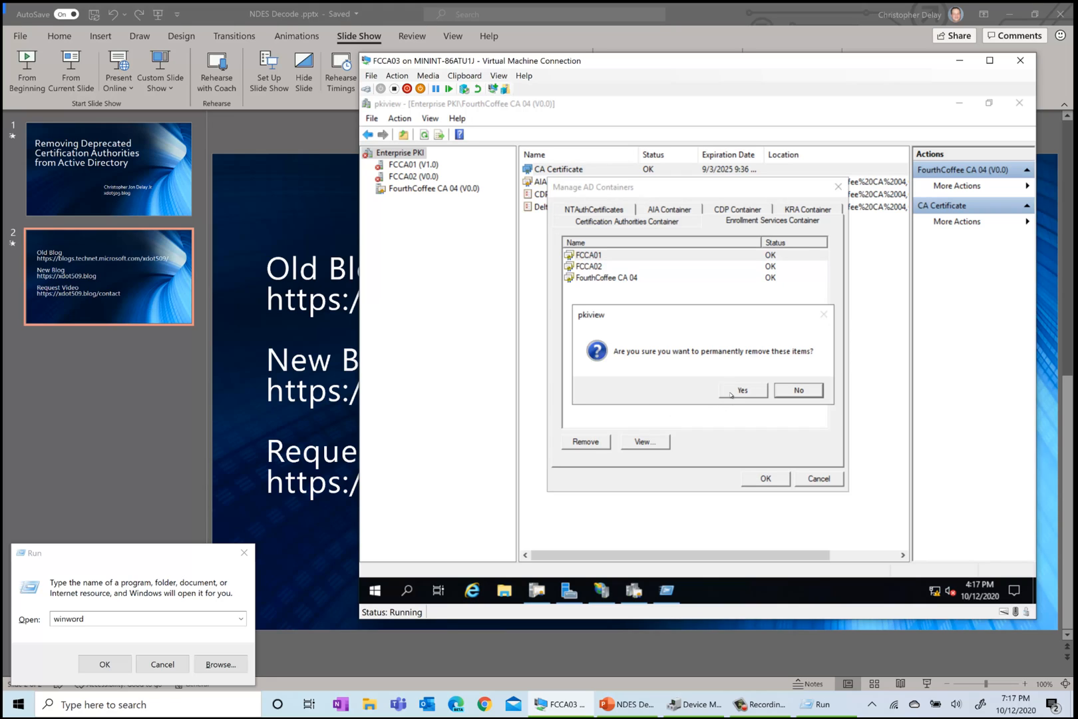
{"action": "left_click", "coordinate": [741, 390]}
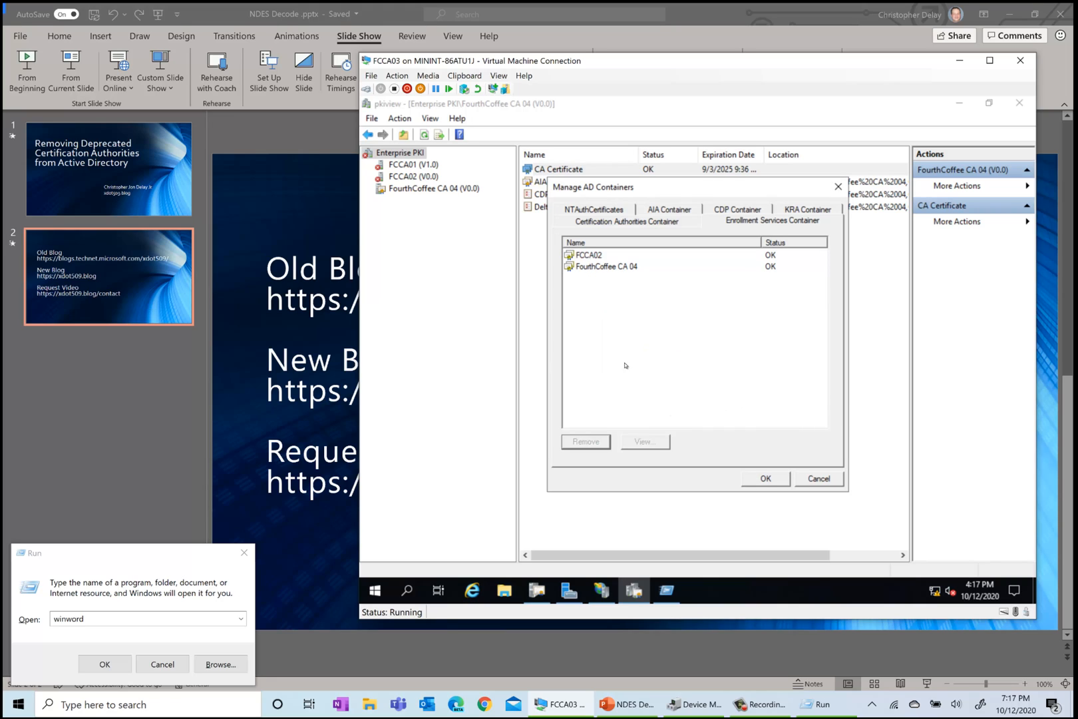
{"action": "left_click", "coordinate": [588, 255]}
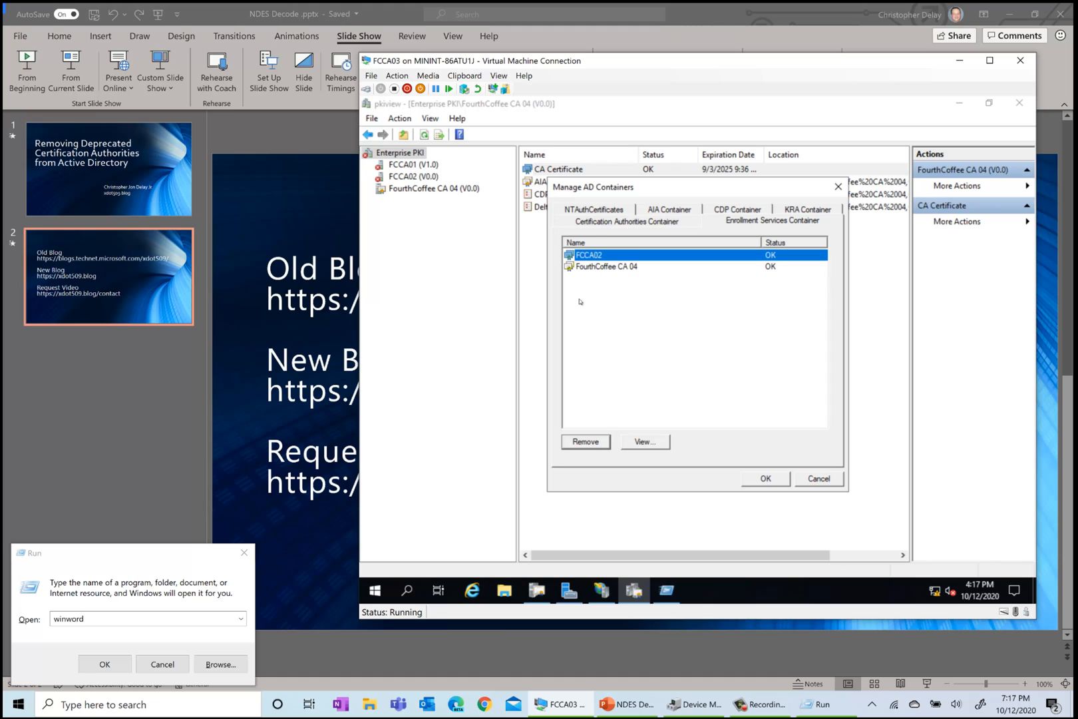
{"action": "left_click", "coordinate": [585, 441]}
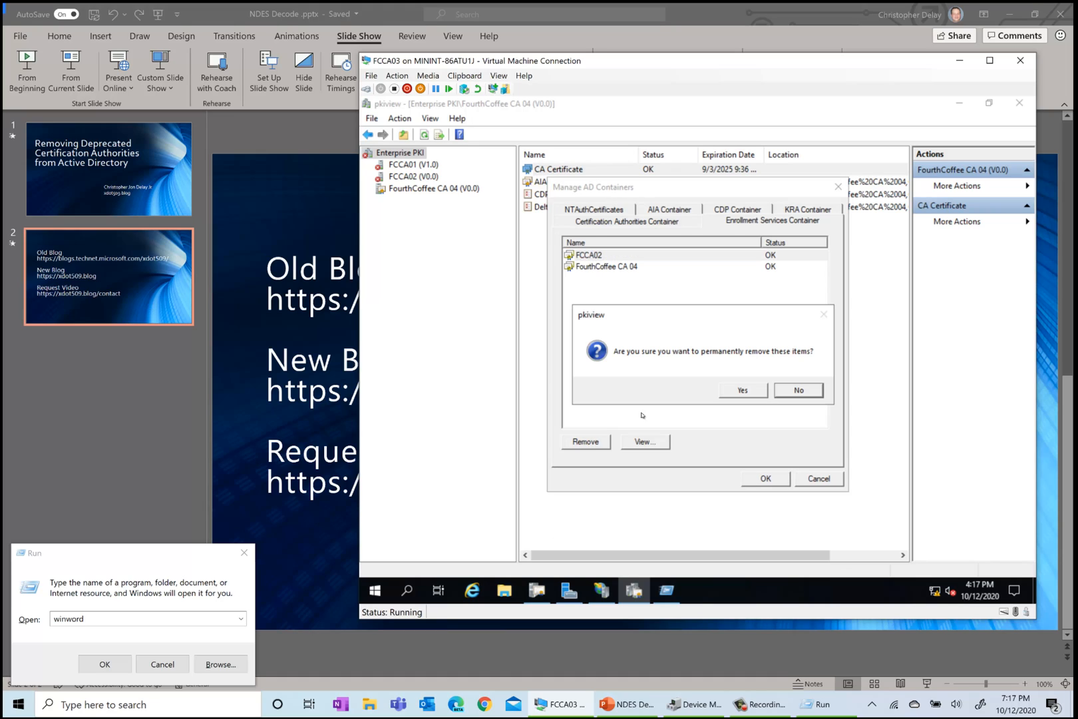
{"action": "left_click", "coordinate": [740, 390]}
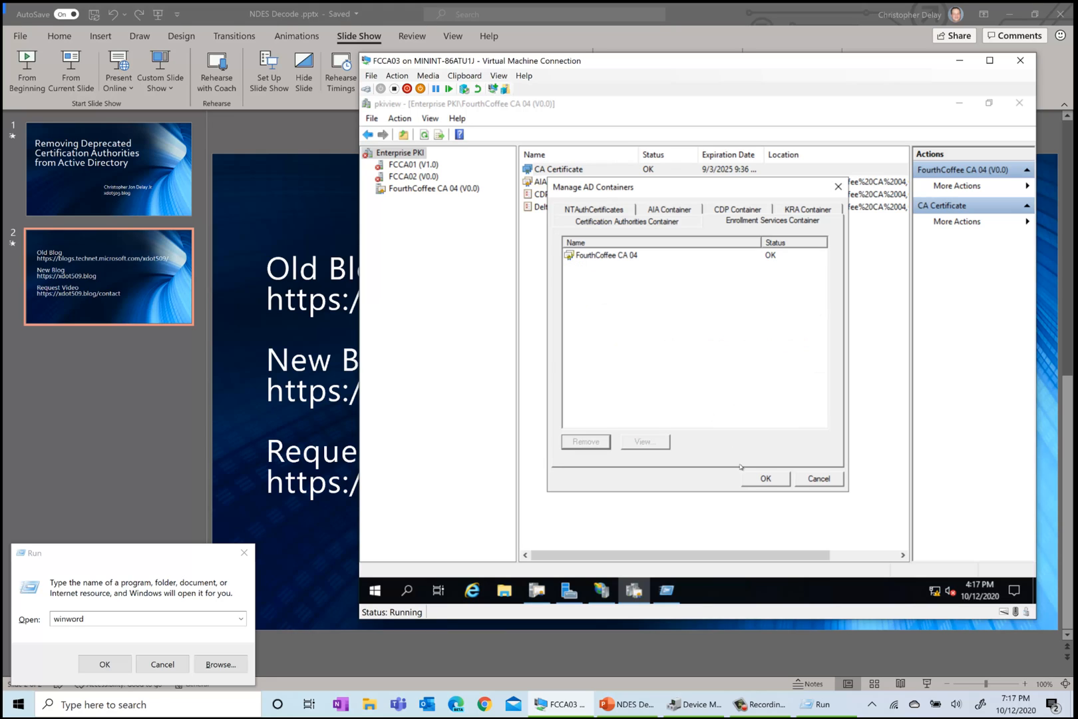
{"action": "left_click", "coordinate": [764, 479]}
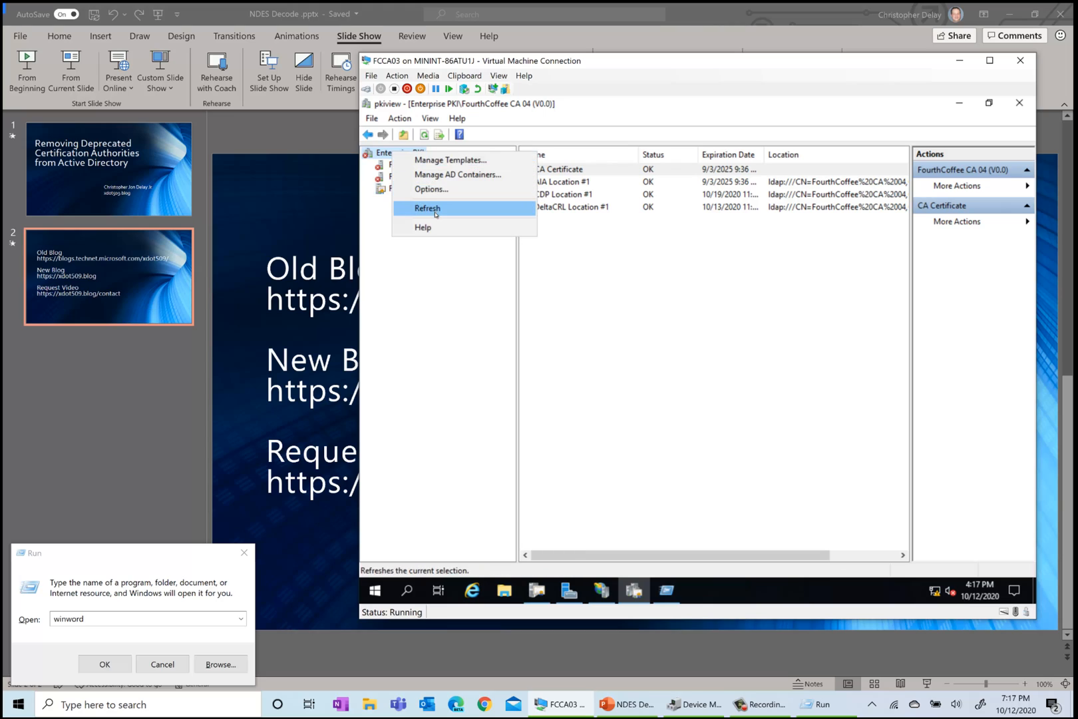
Step: Refresh Enterprise PKI so only FourthCoffee CA 04 appears in the CA list
{"action": "left_click", "coordinate": [427, 207]}
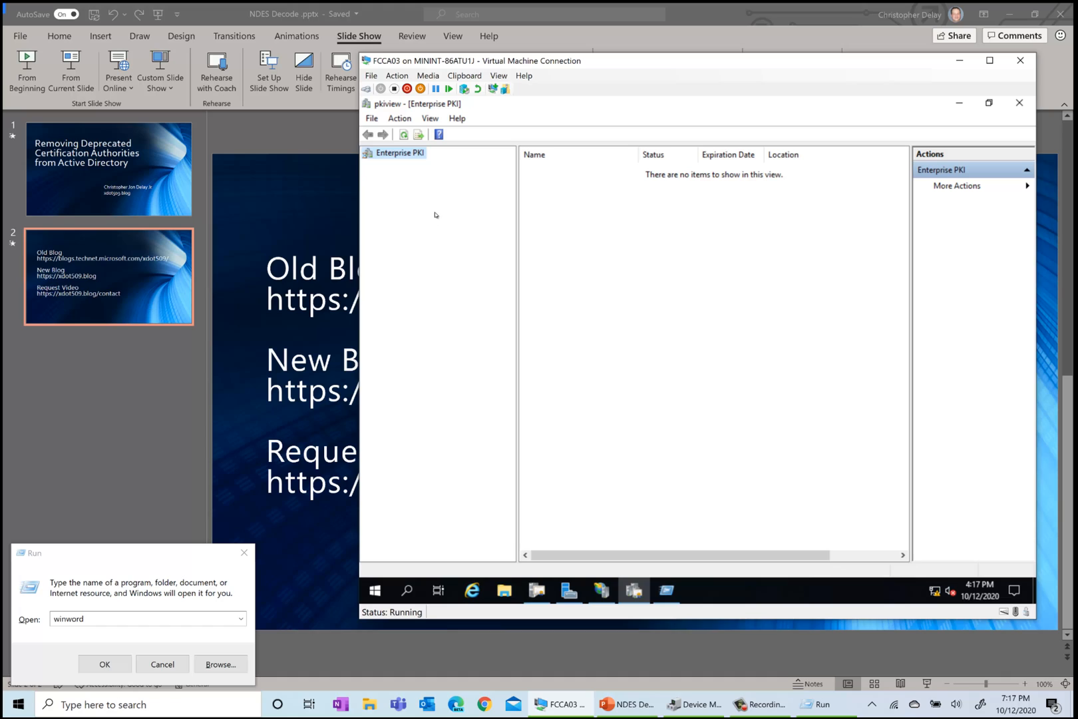
{"action": "left_click", "coordinate": [369, 152]}
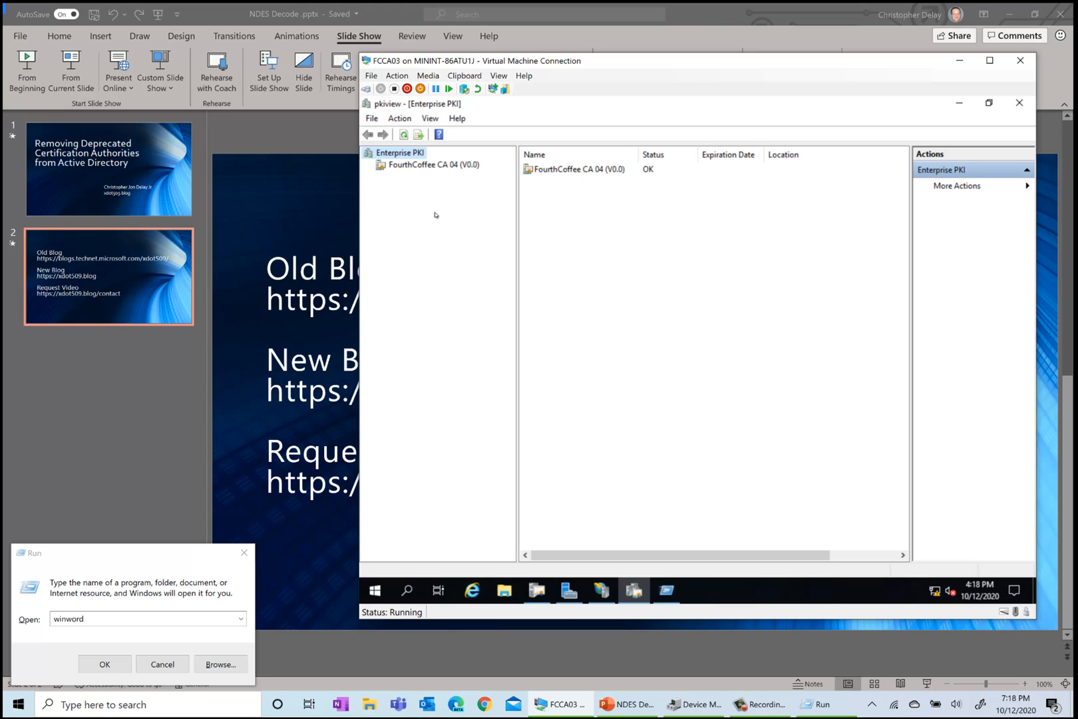
{"action": "mouse_move", "coordinate": [438, 219]}
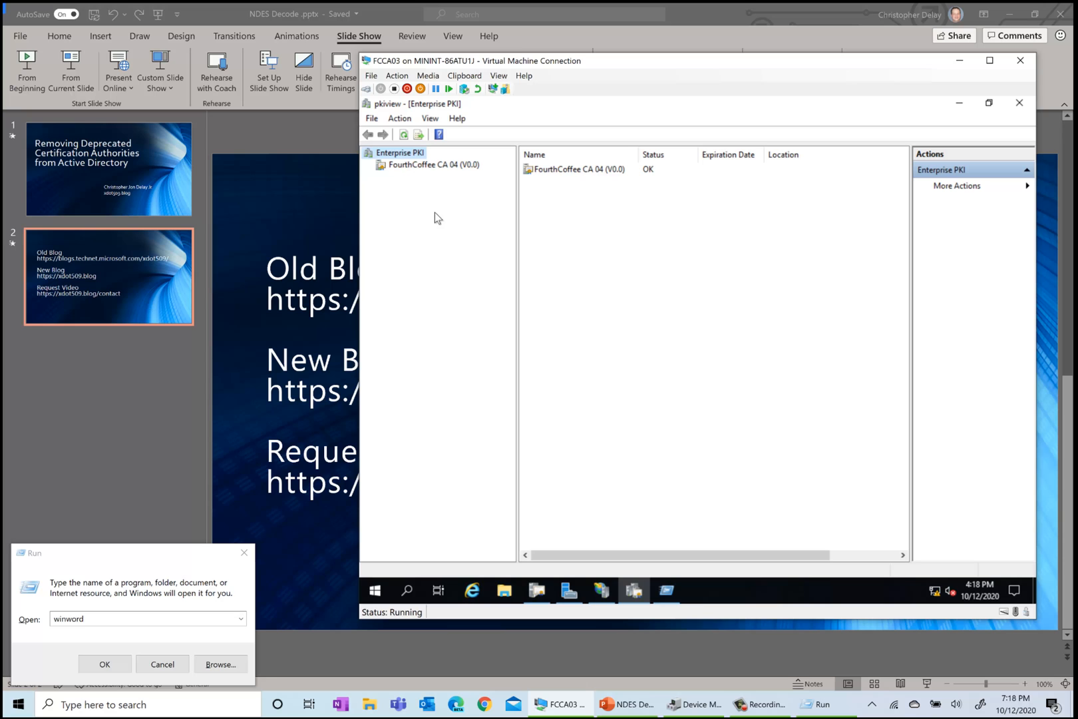